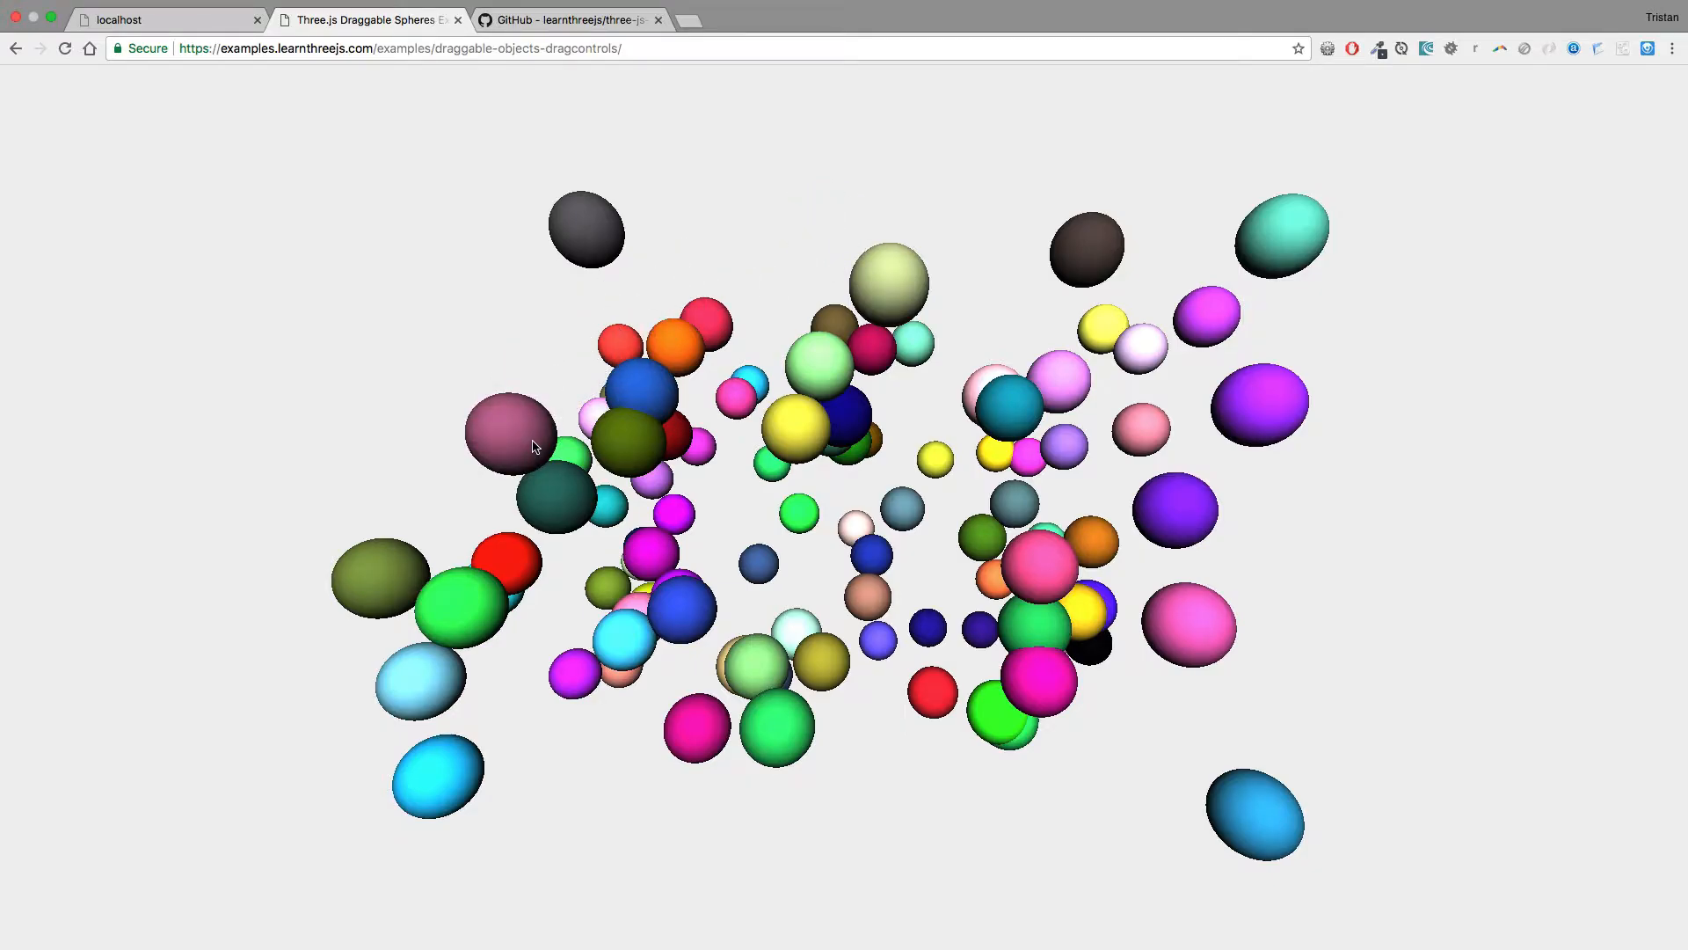
- Switch Chrome to the learnthreejs/three-js-boilerplate GitHub repository tab
click(570, 20)
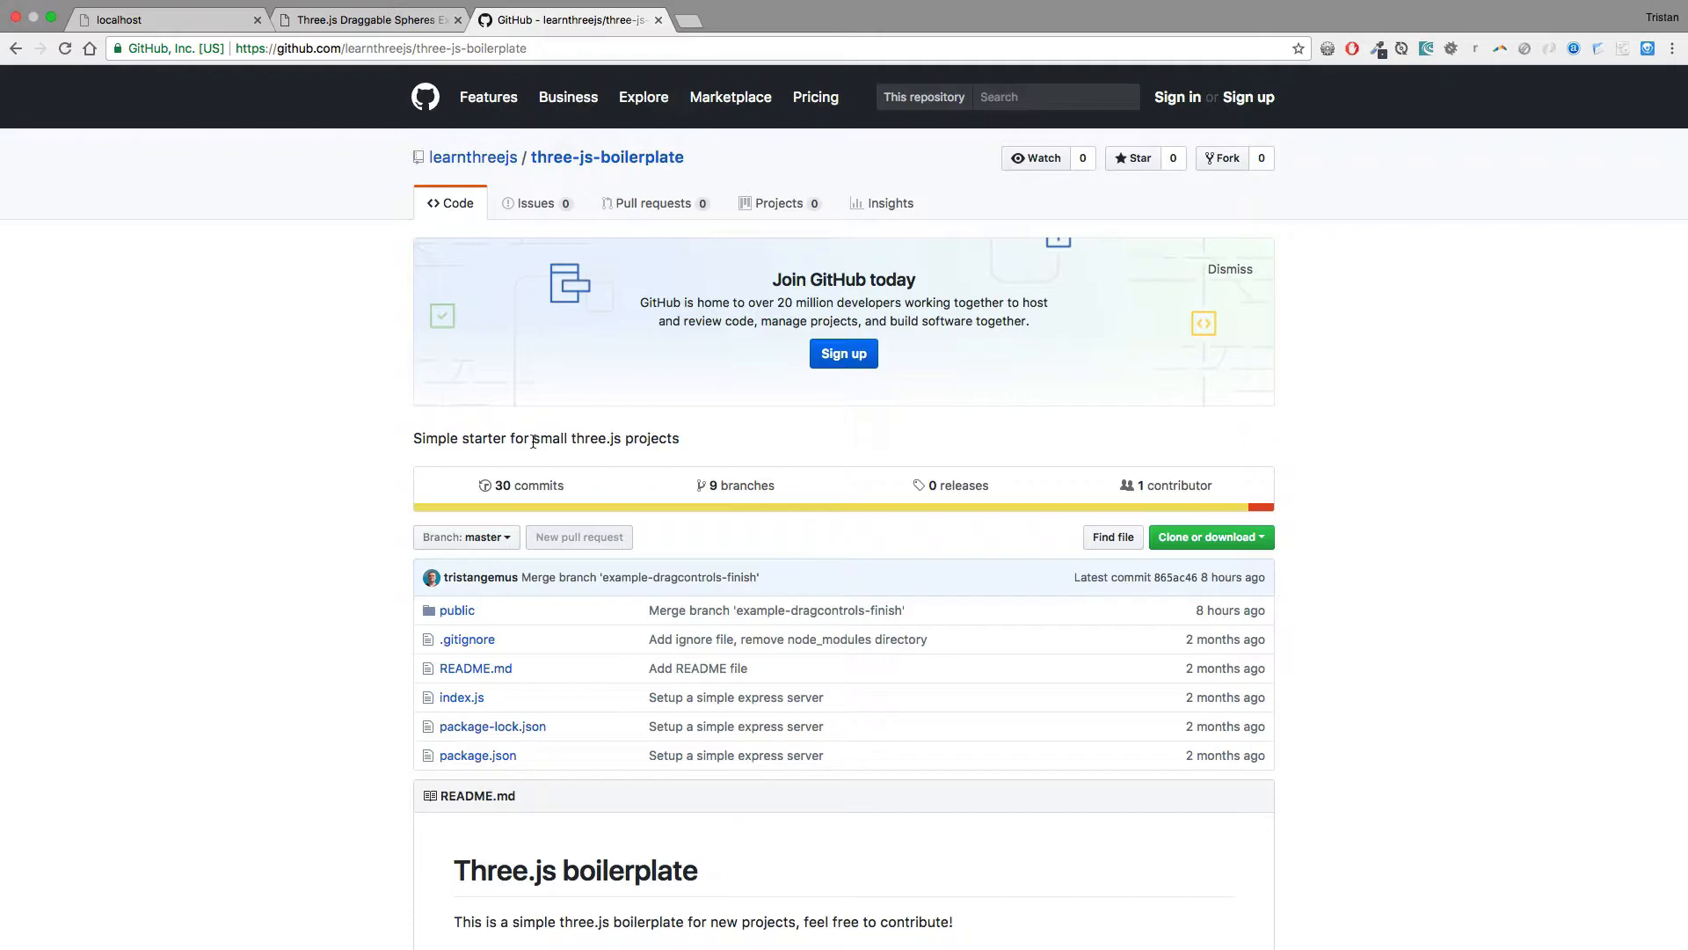
mouse_move(1206, 551)
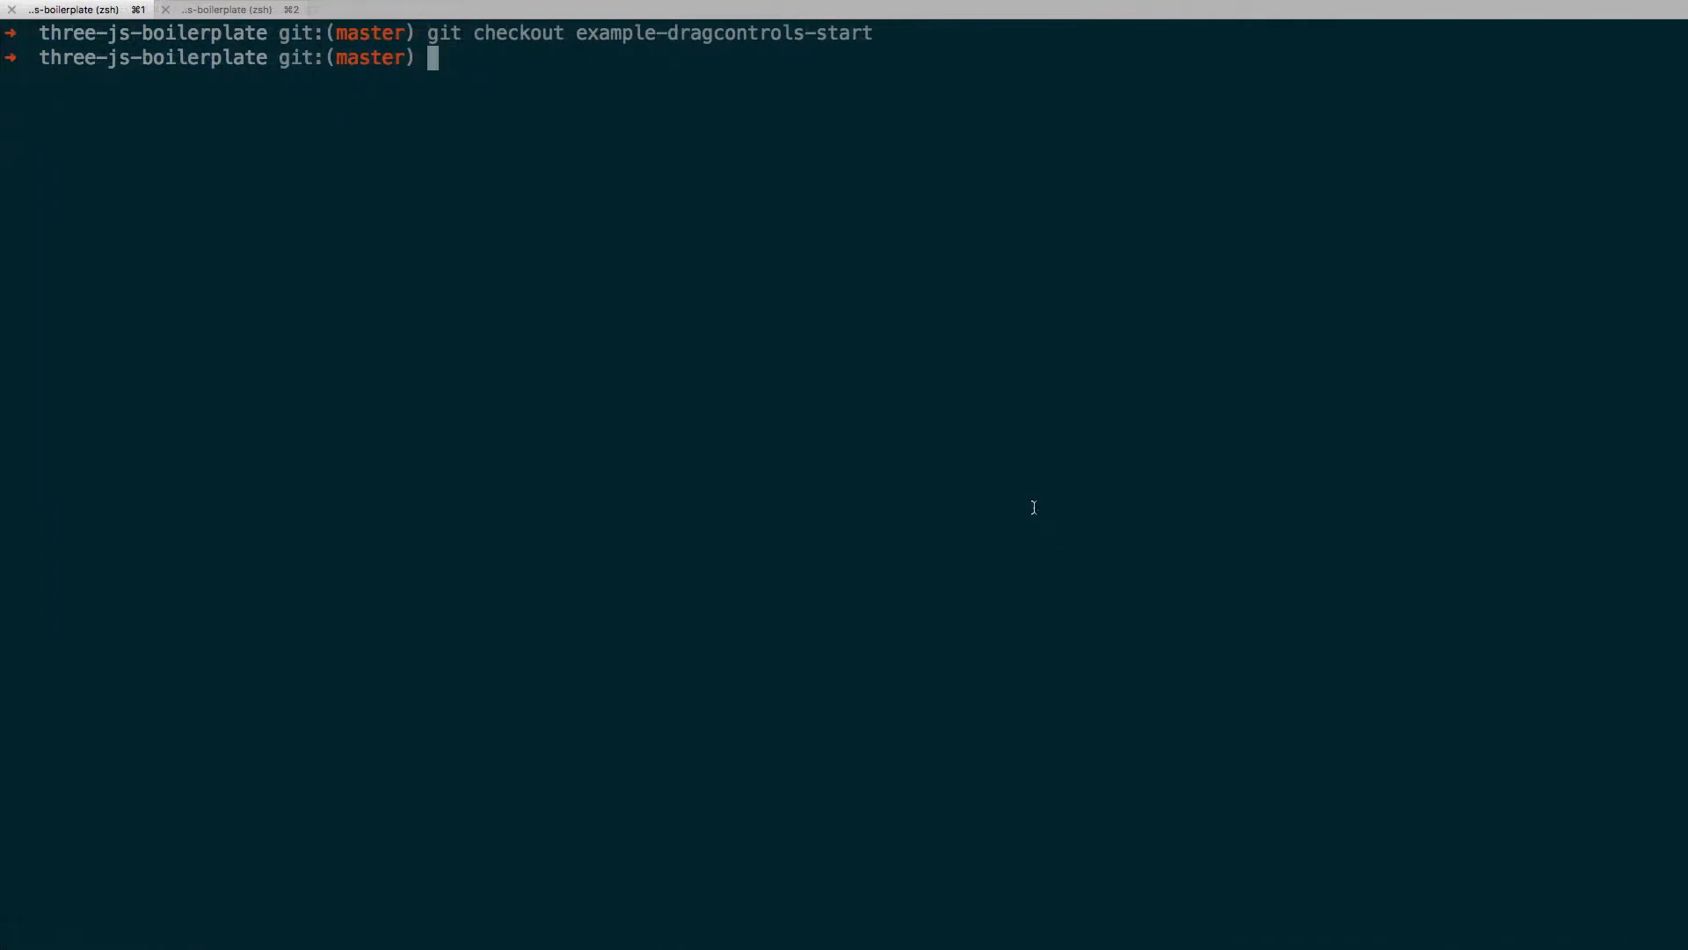
- Run git checkout example-dragcontrols-start in the three-js-boilerplate repository
text(git checkout e)
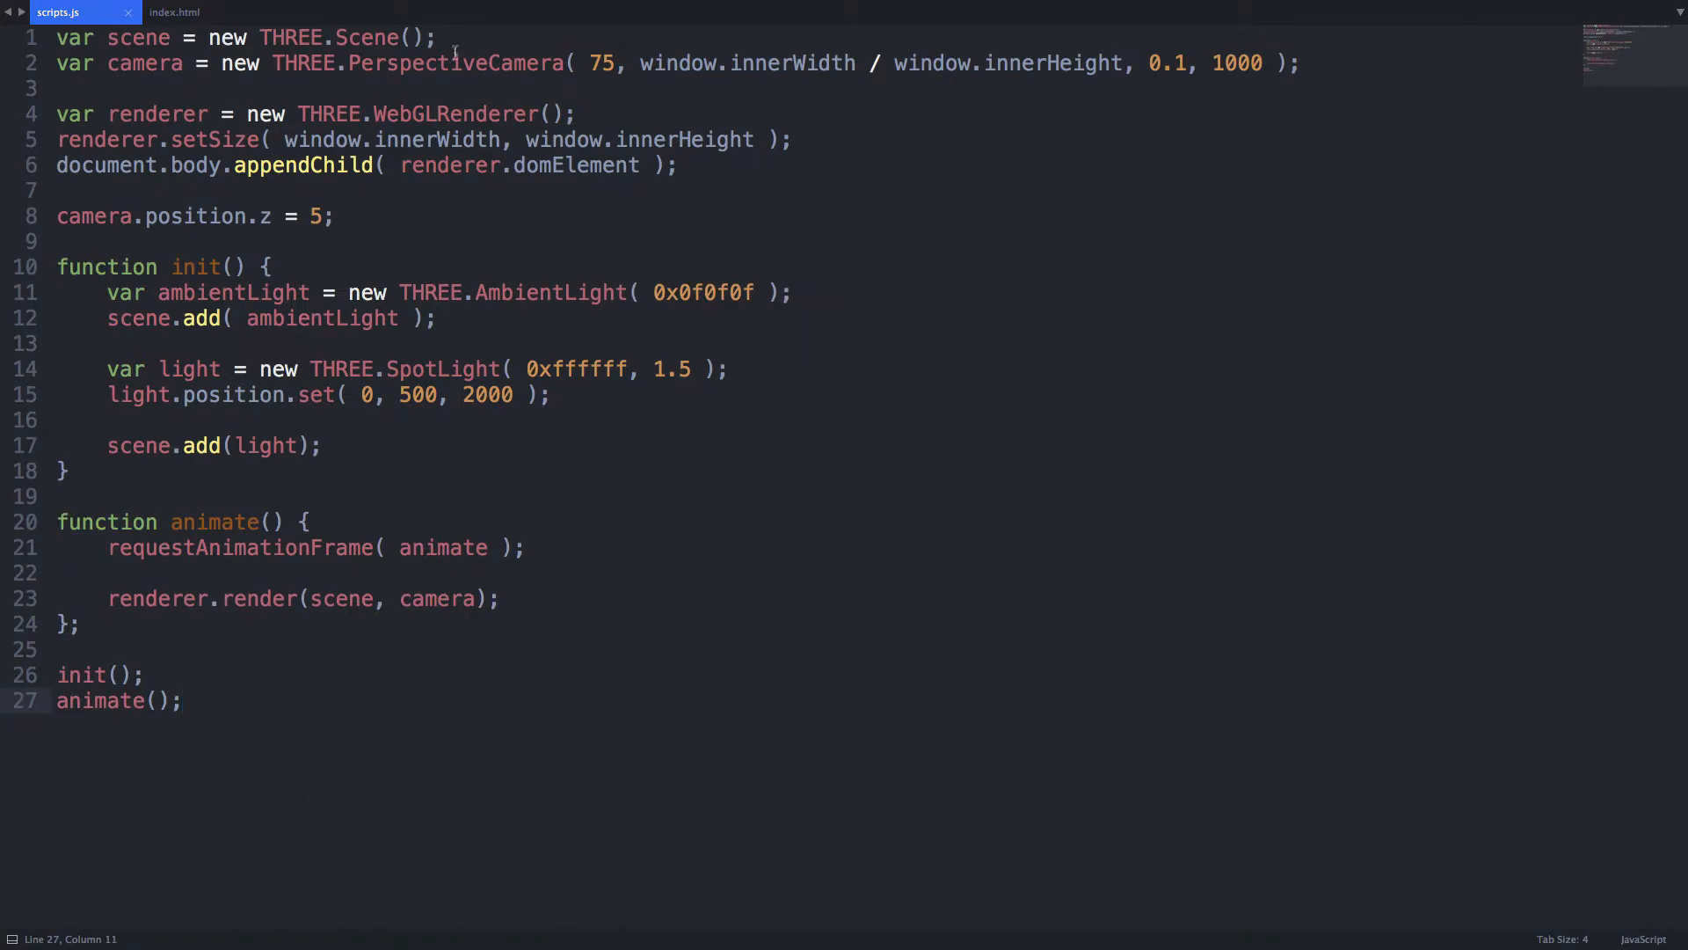
- Set scene.background to THREE.Color(0xf0f0f0) and declare an empty objects array
text(scene.background = new THREE.Color ( 0xf0f0f0 );)
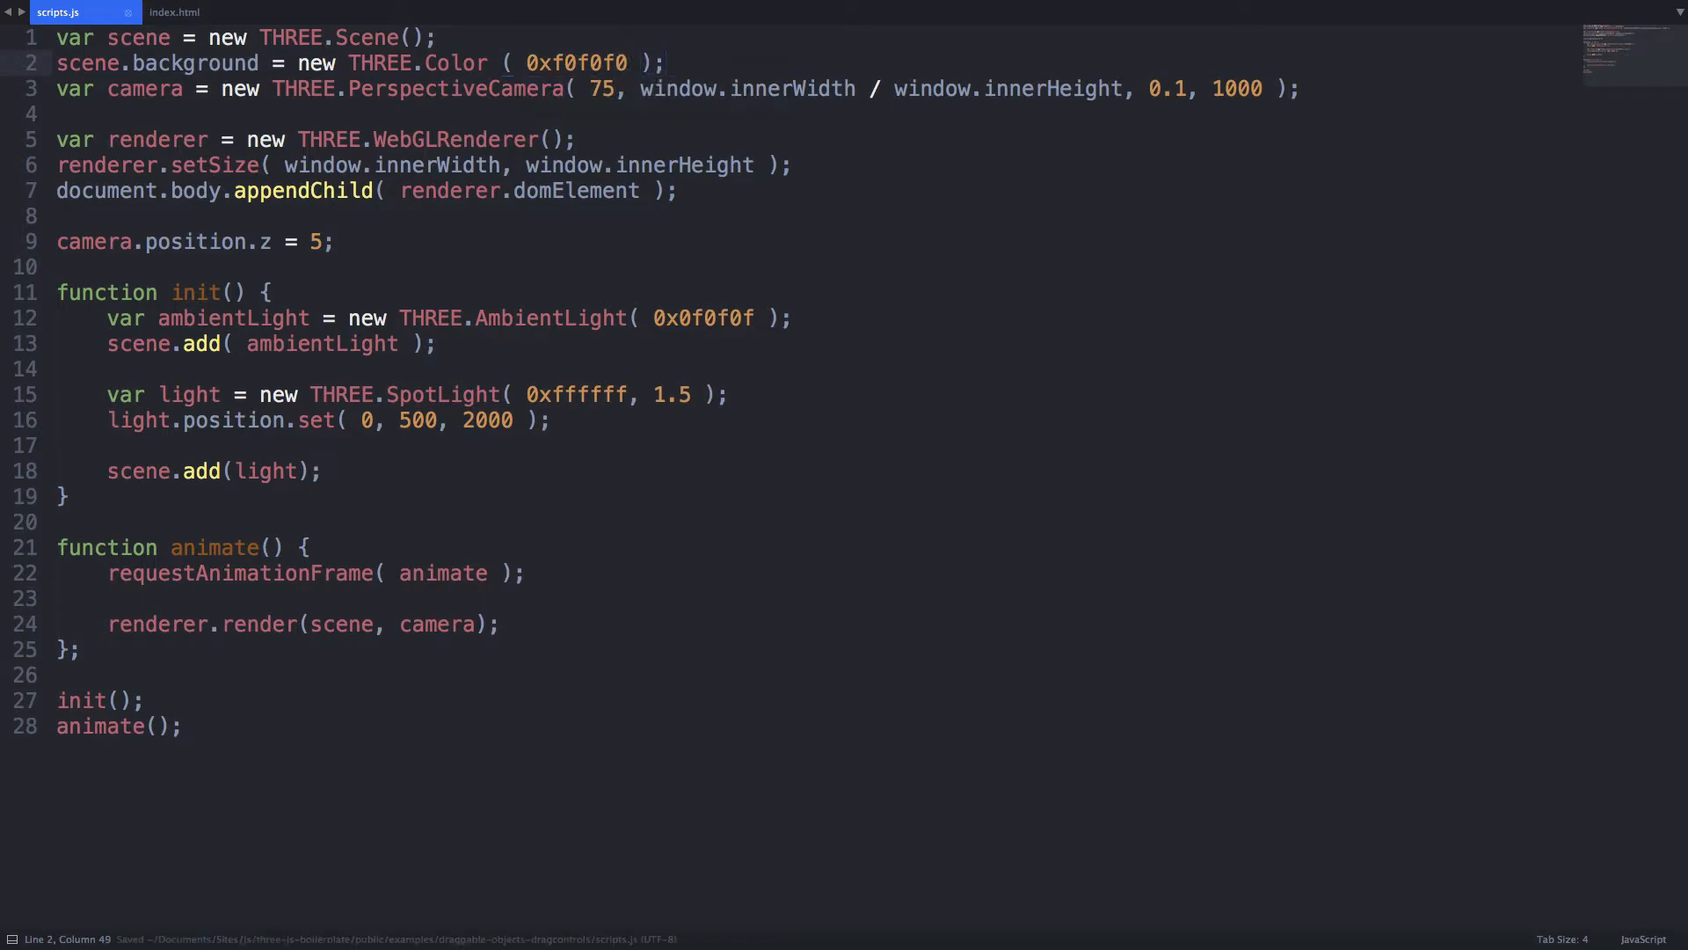
text(v)
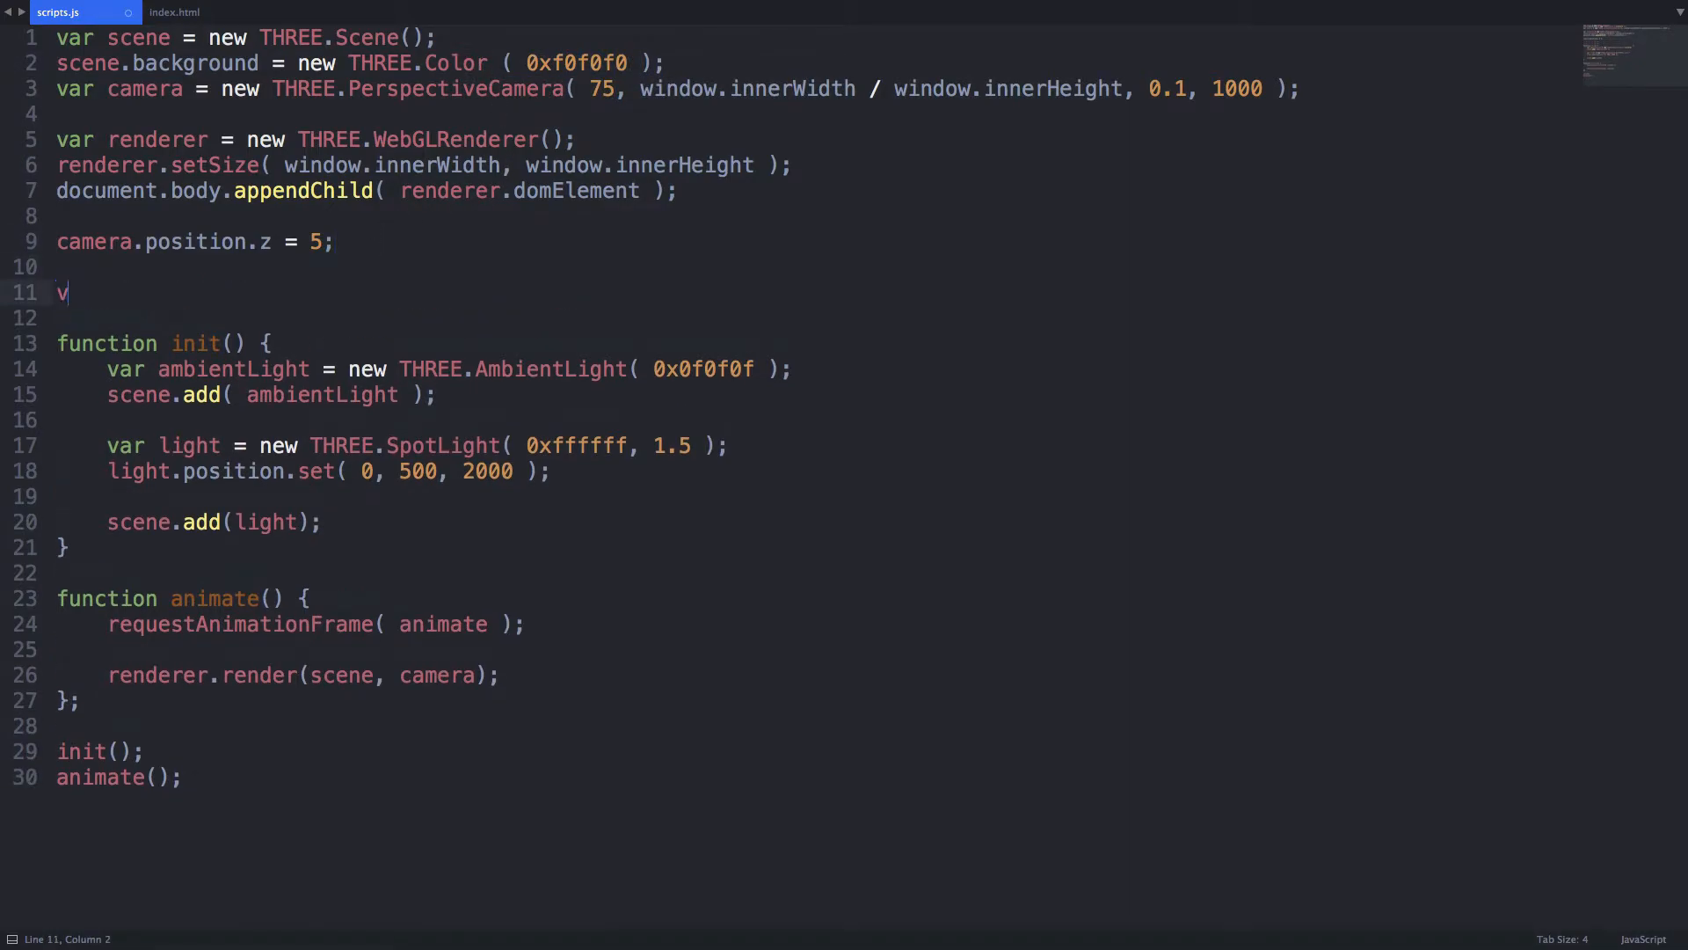
text(ar objects = [];)
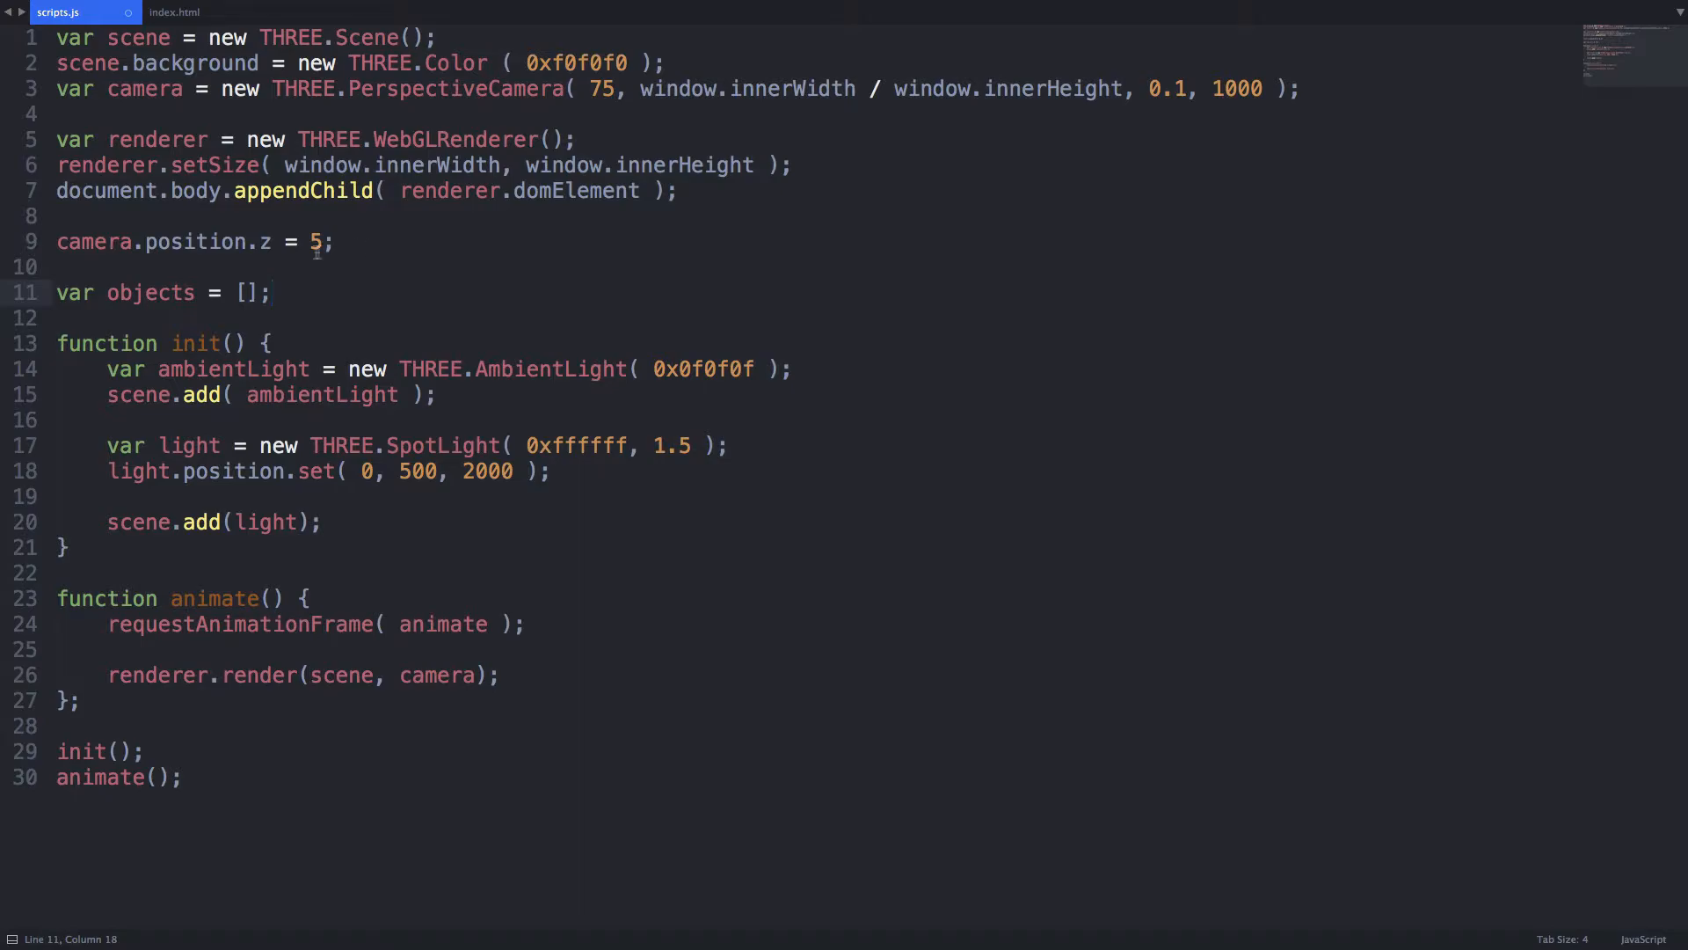
click(317, 241)
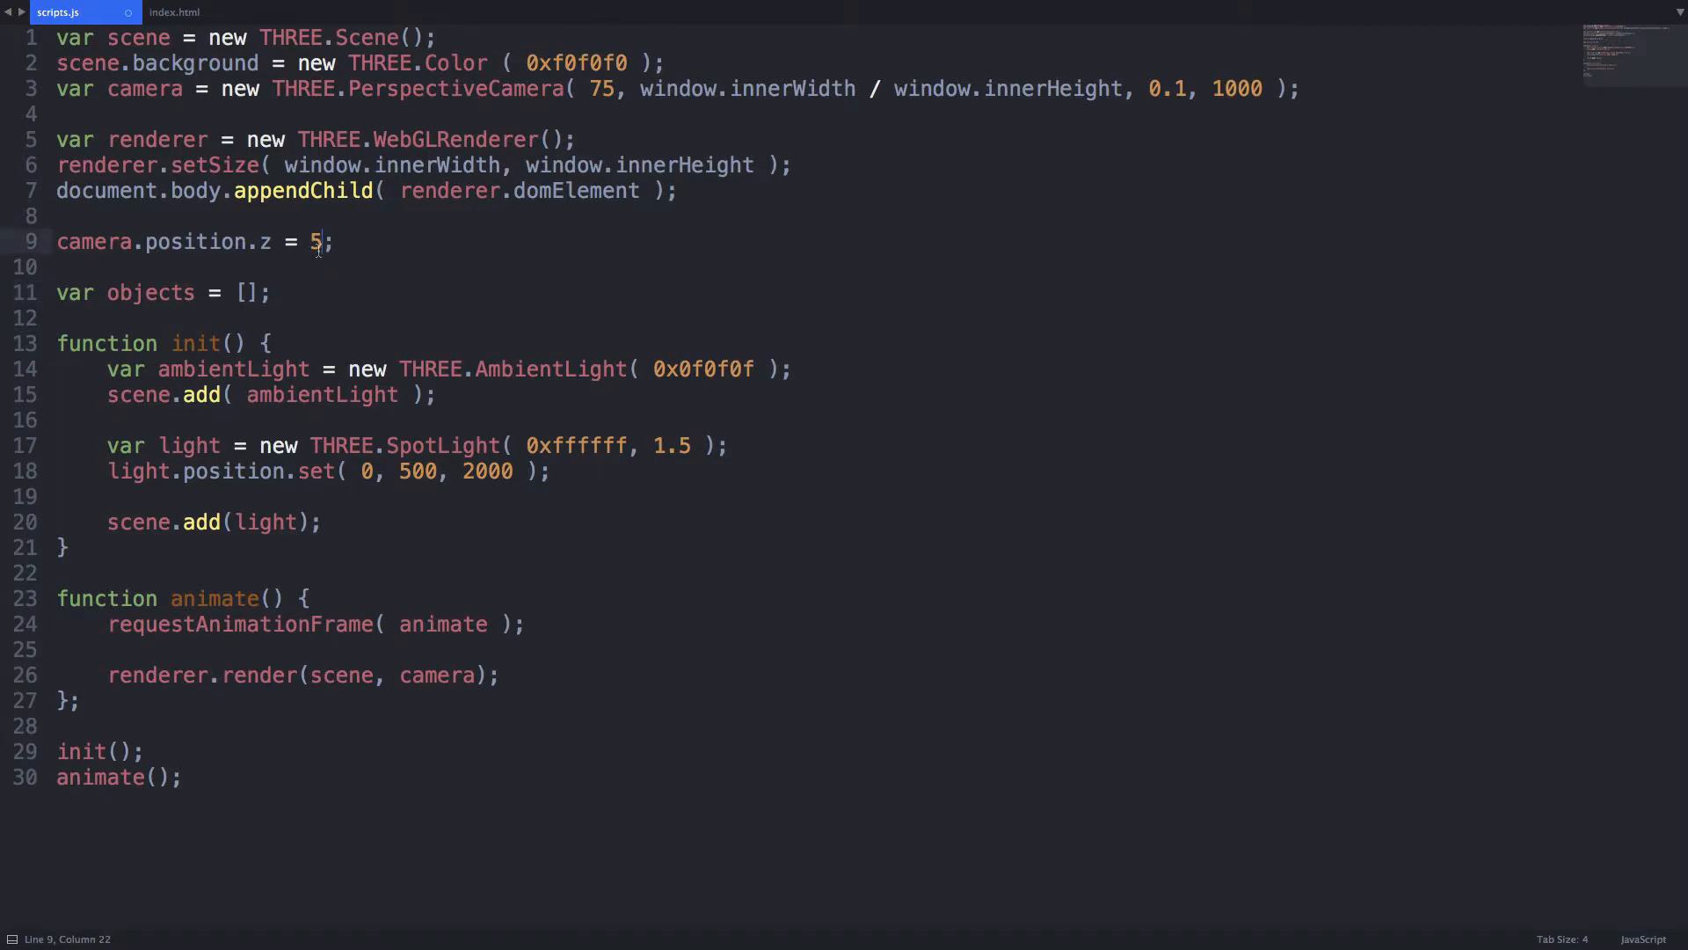
- Set camera.position.z to 1000 and create a SphereGeometry(40, 40, 40)
text(000)
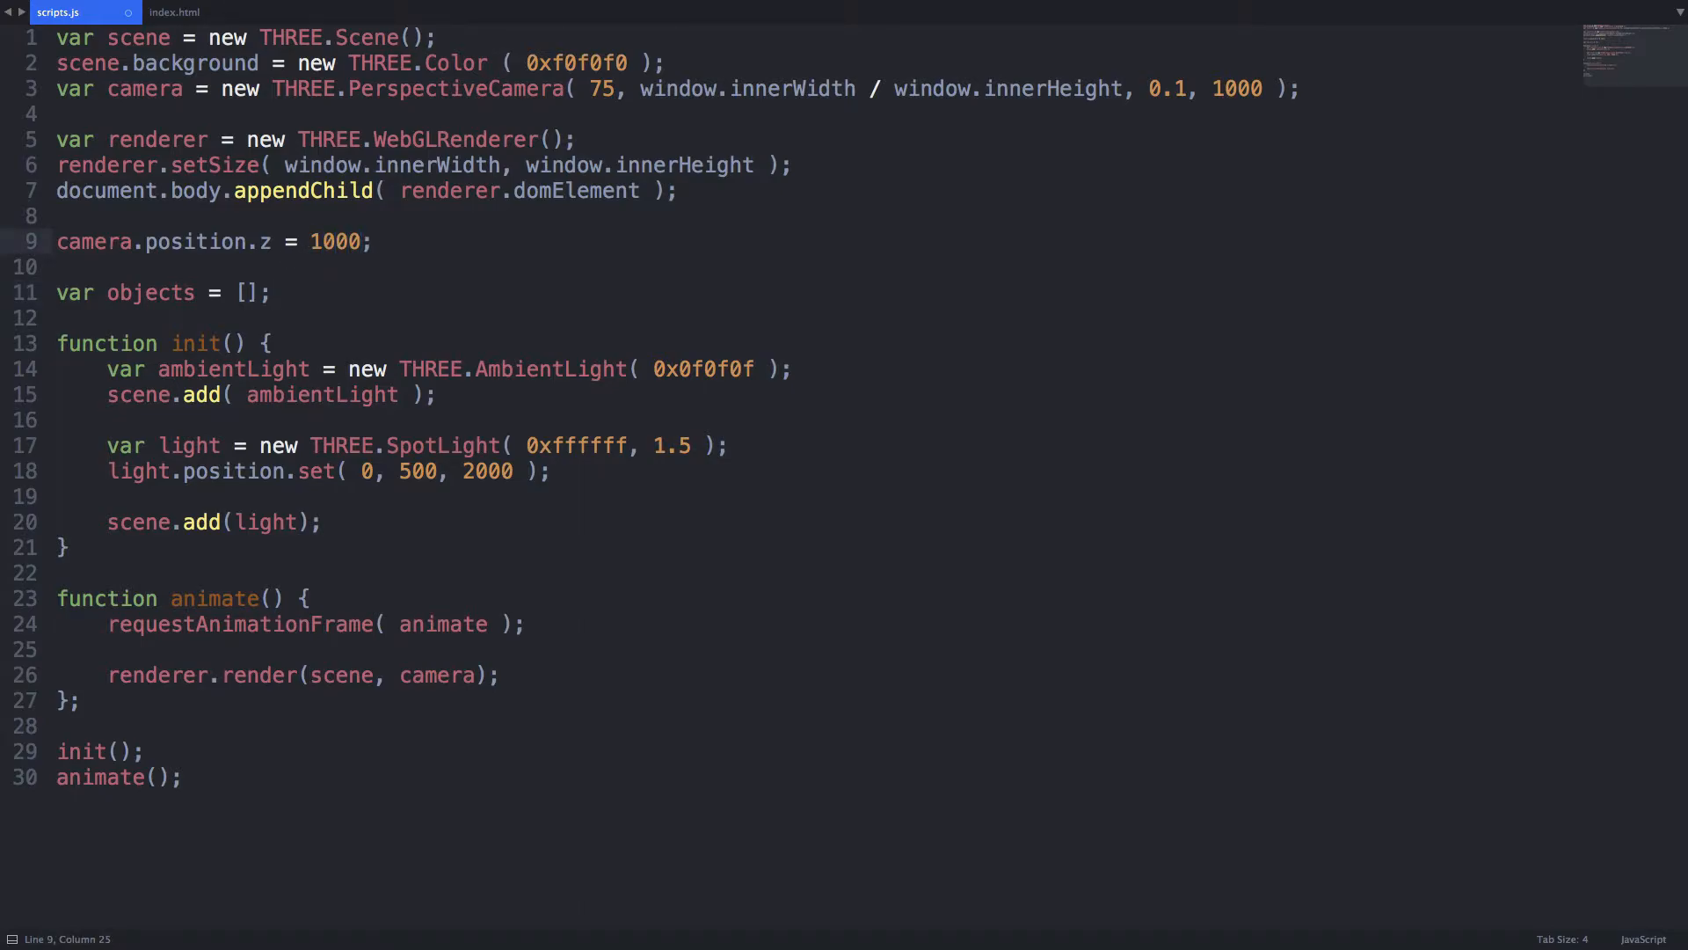
text(var geometry = new TH)
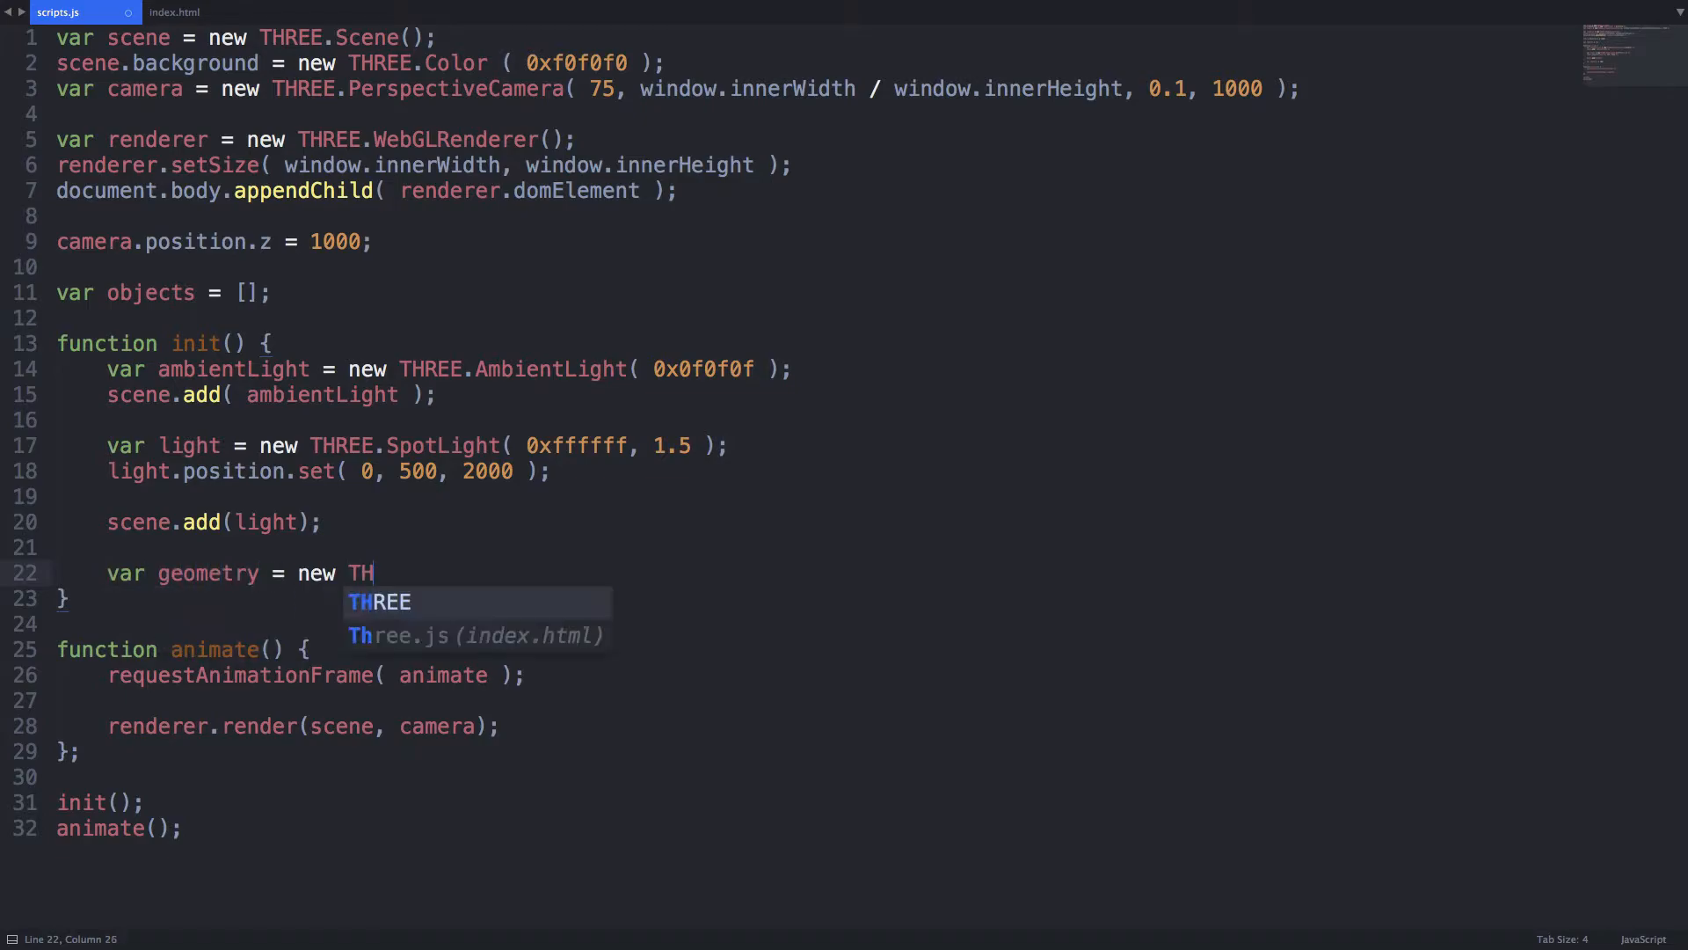
text(REE.SphereGeometry( 40,)
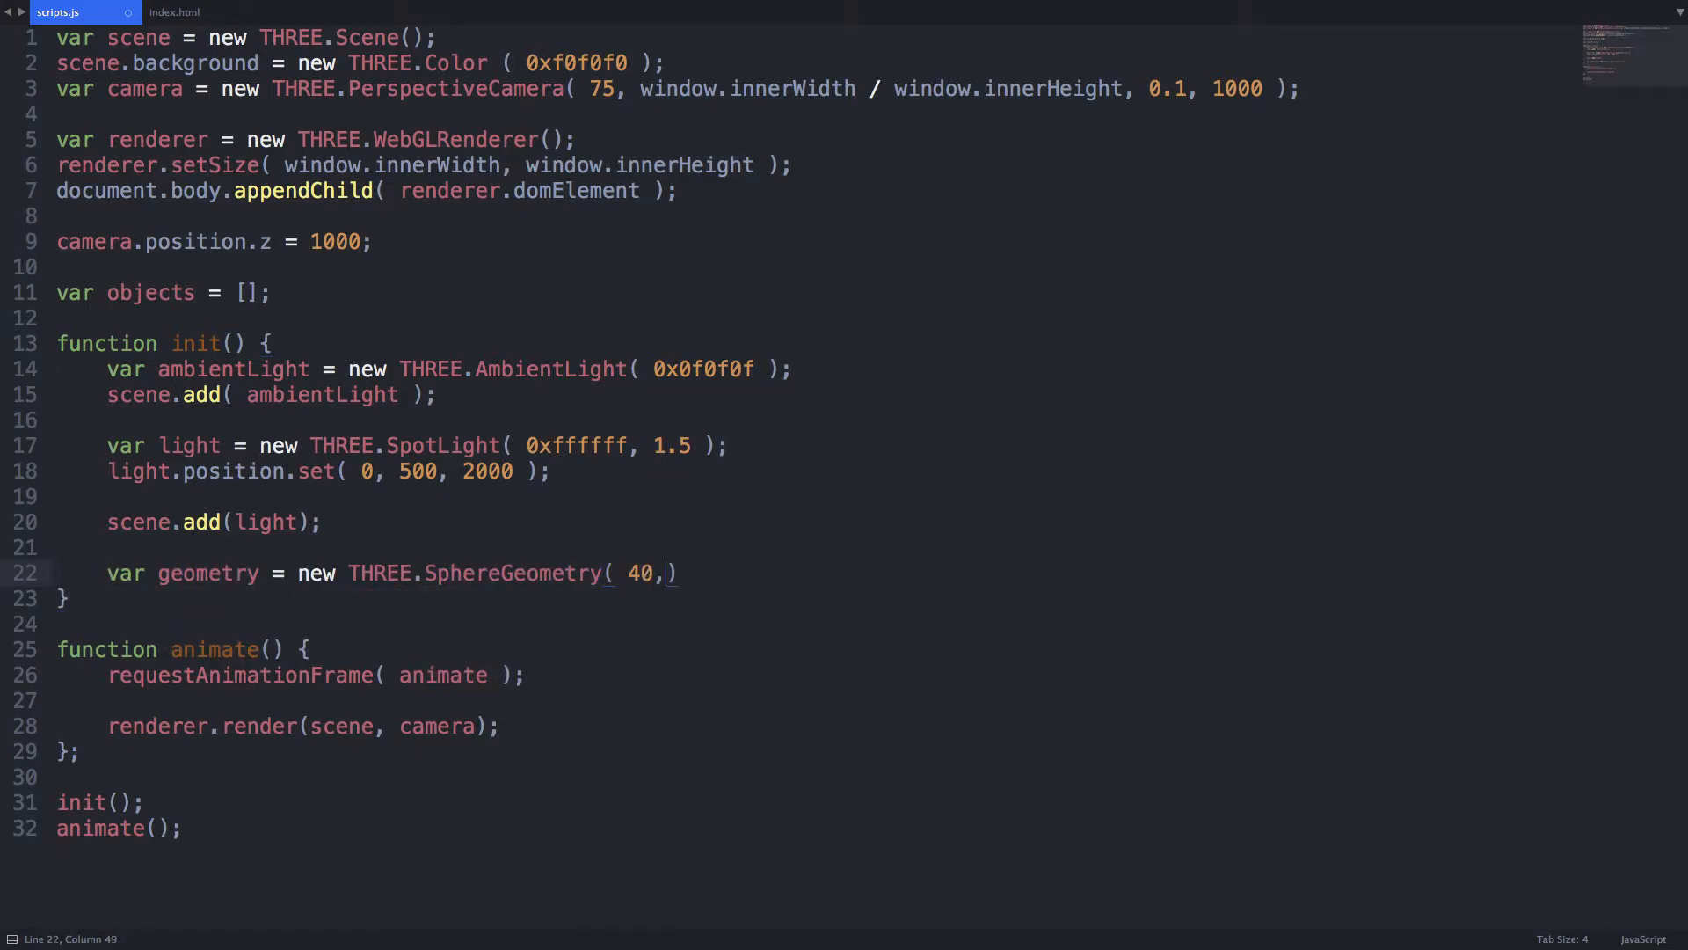
text(40, 40 );)
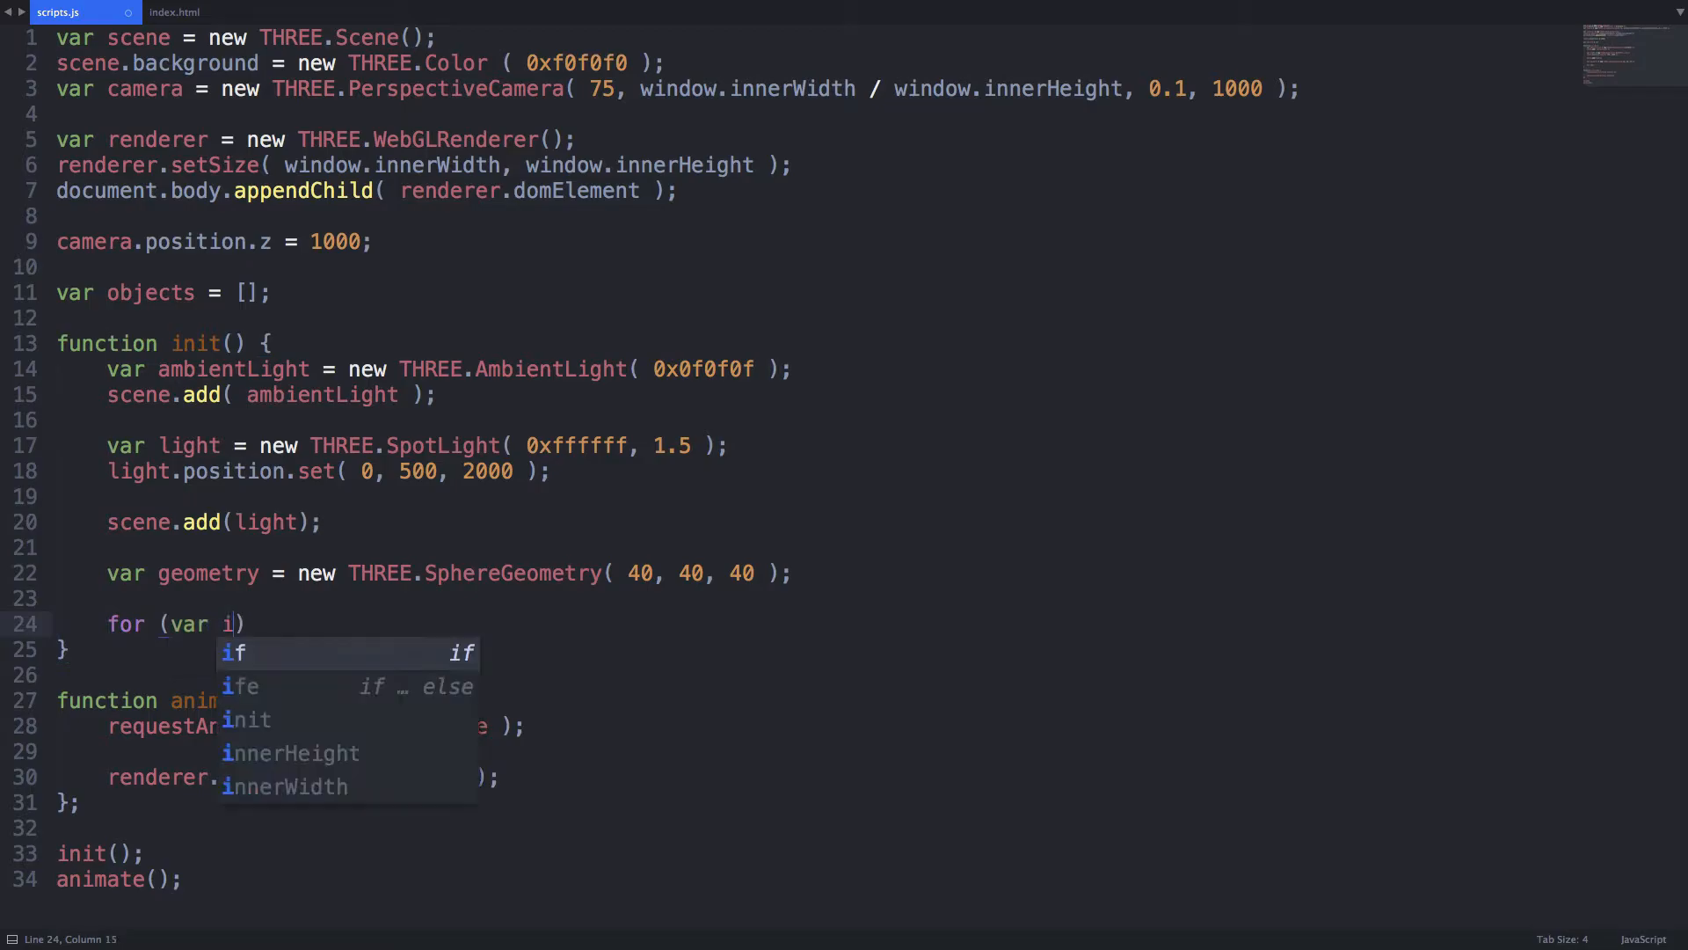
- Loop 100 times creating random-coloured MeshLambertMaterial sphere meshes at random positions
text(= 0; i < 100; i++)
text(var objec)
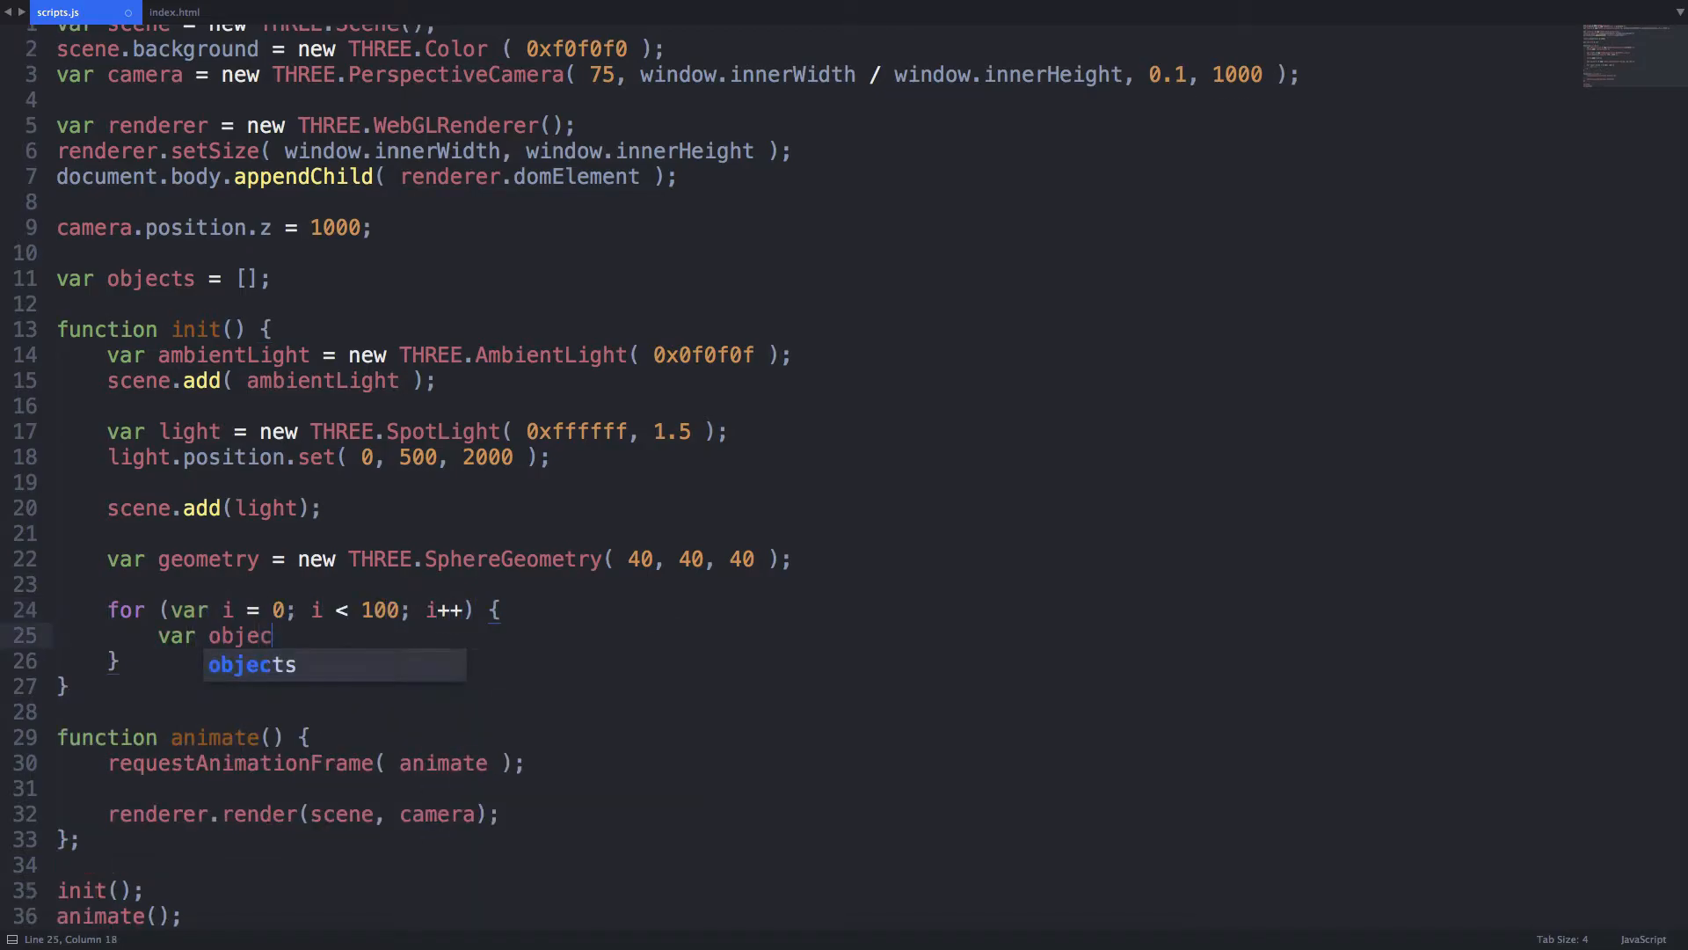
text(t = new THREE.Mesh( ))
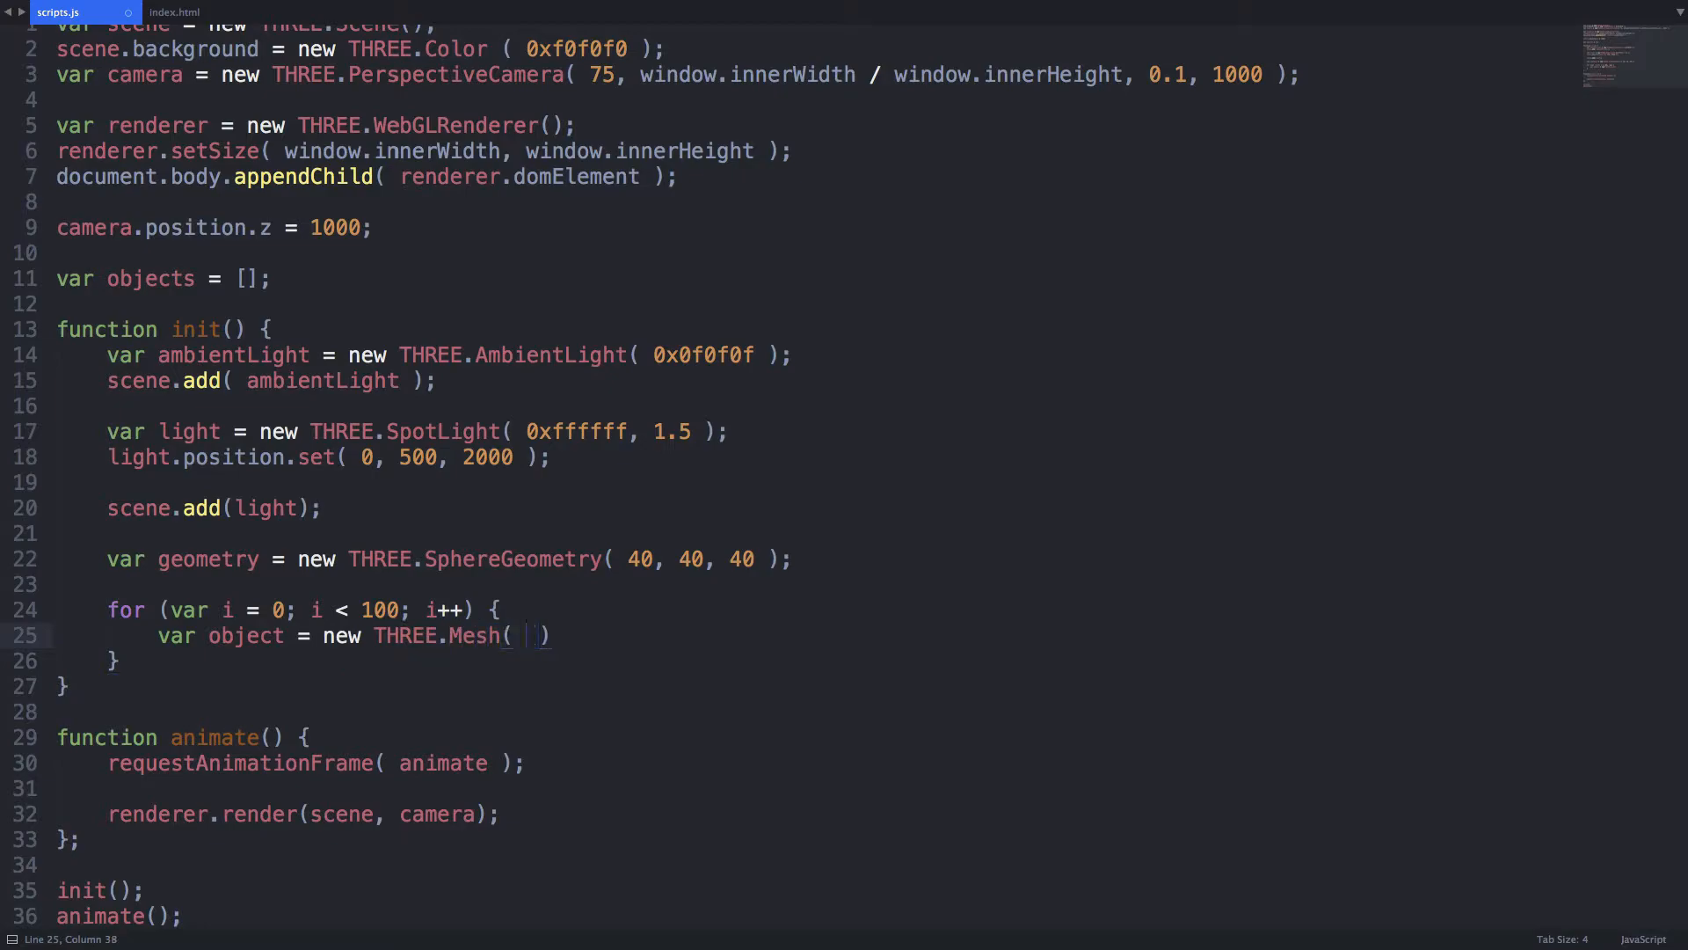
text(geometry, new THREE.Mes)
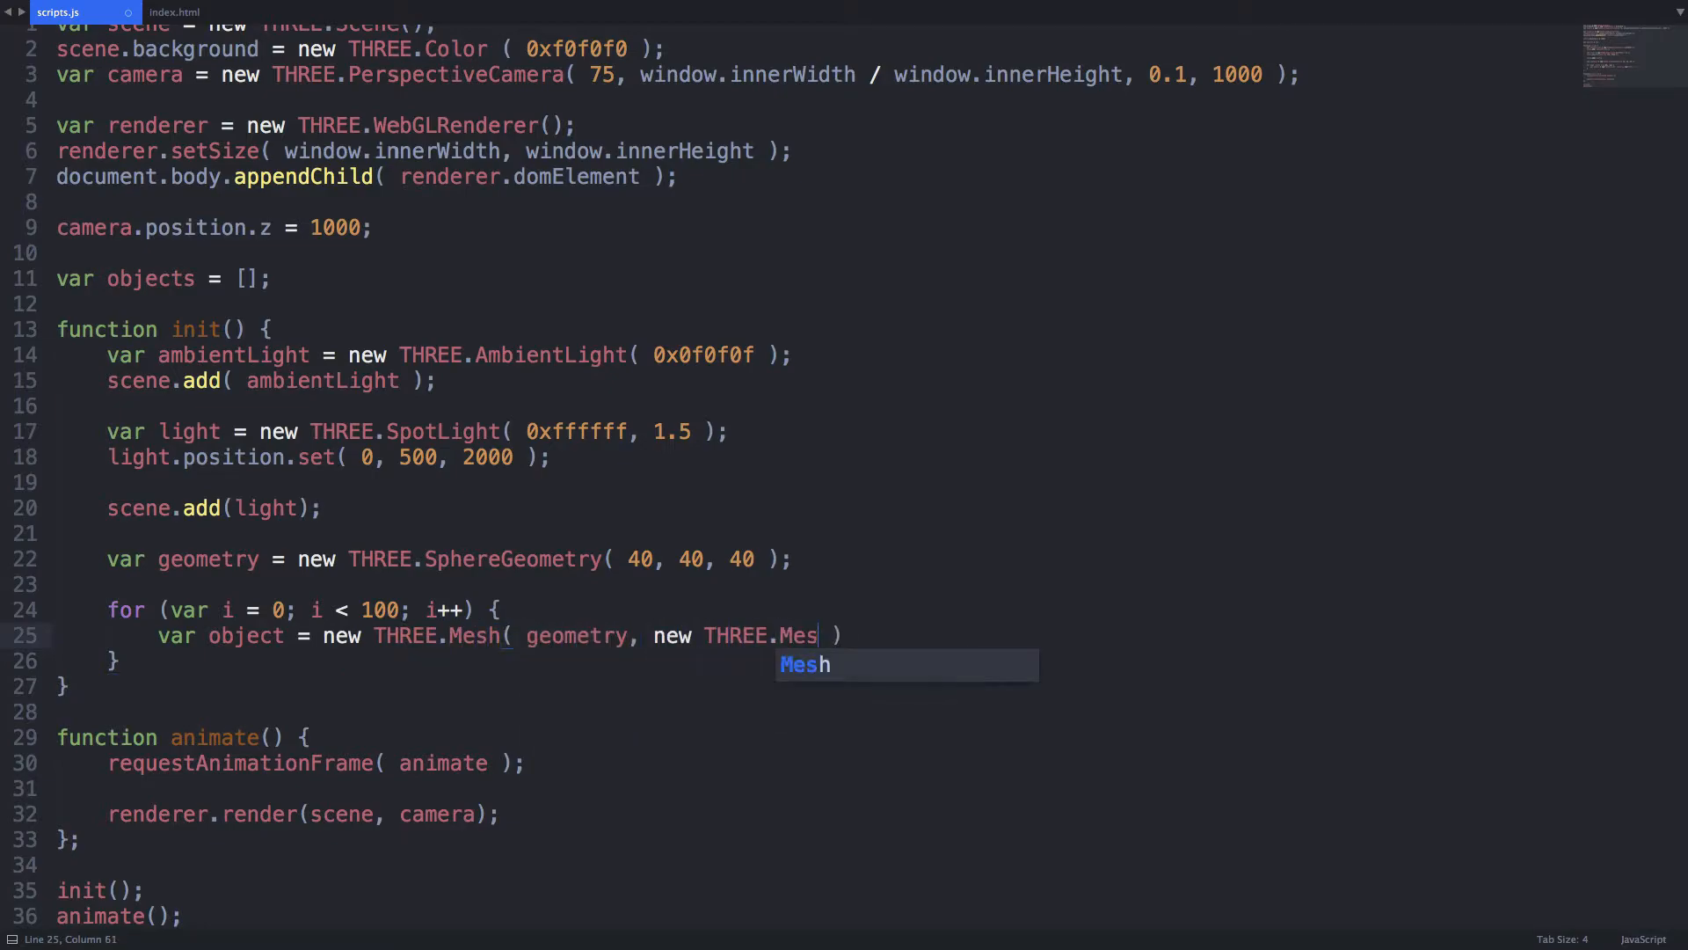
text(LambertMaterial( {} ) ))
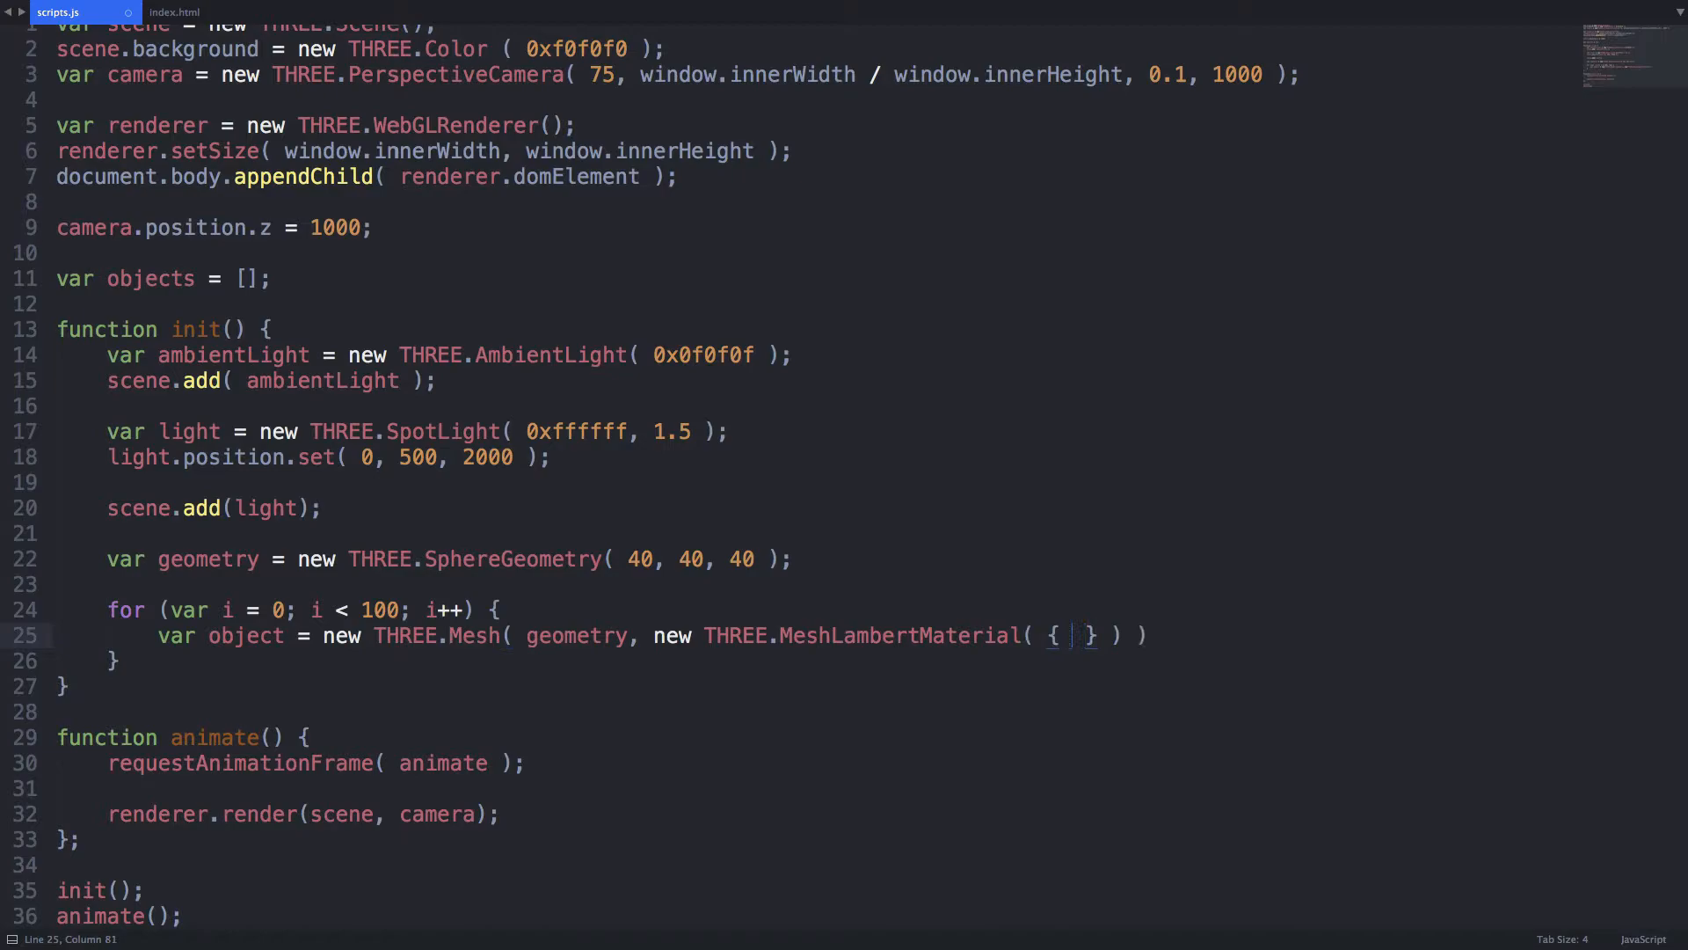
text(color: Math.random() *)
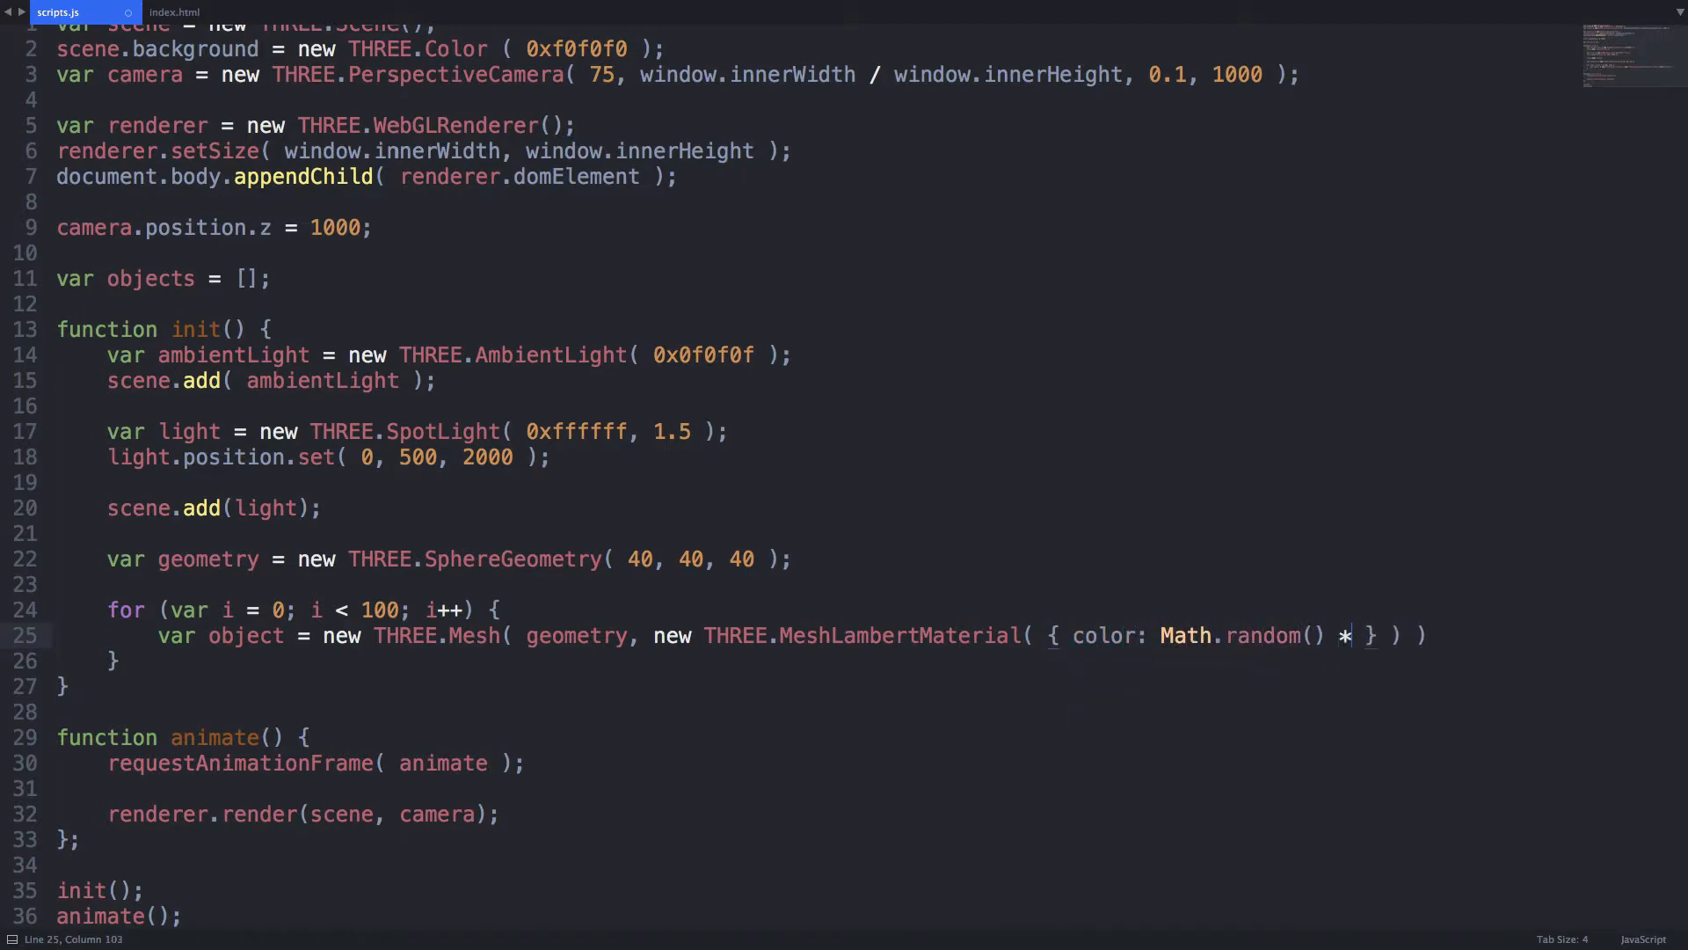
text(0xffffff } ) );)
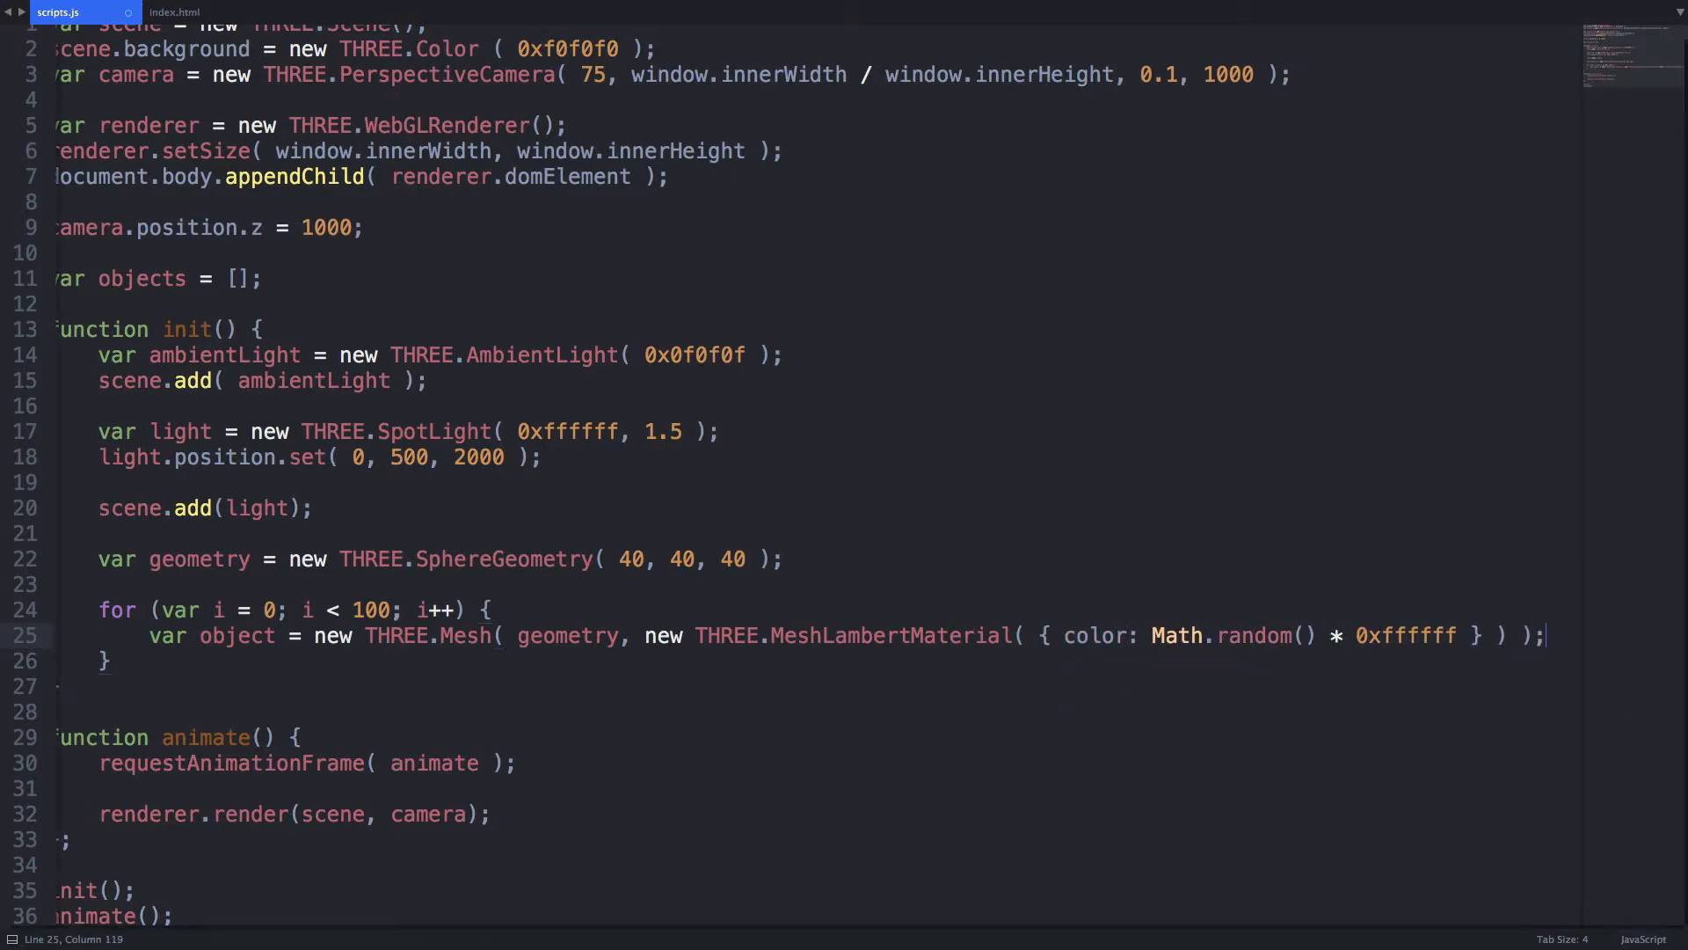
text(object.position.x)
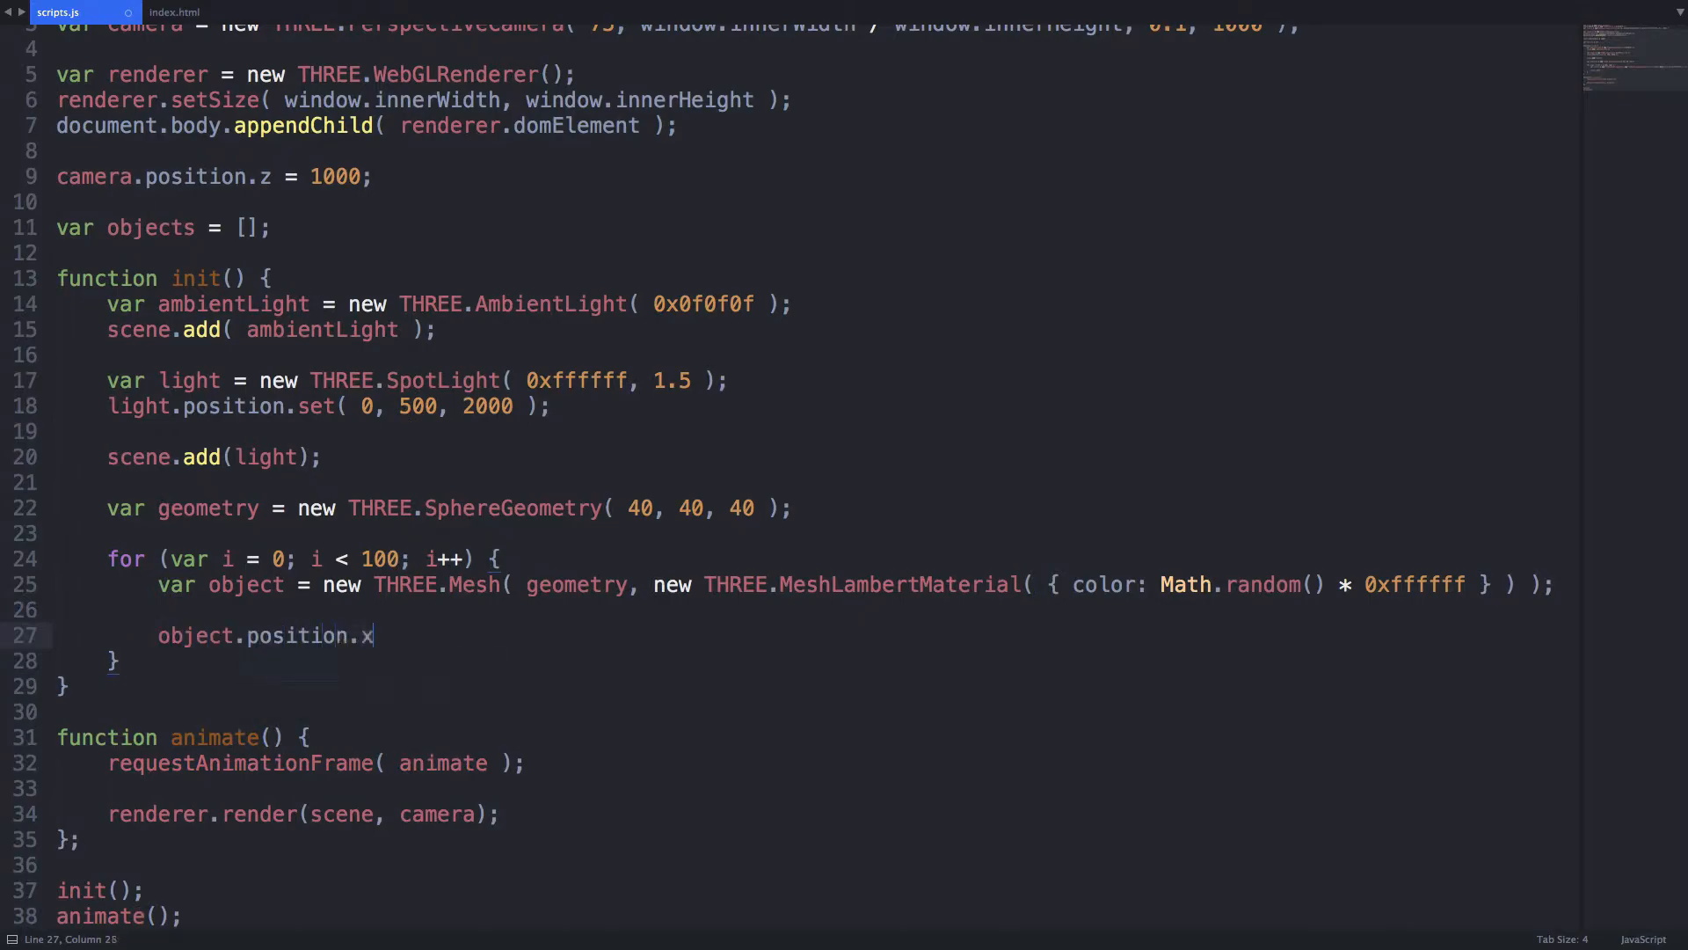
text(= Math.random() * 1000 - 500;)
text(objec)
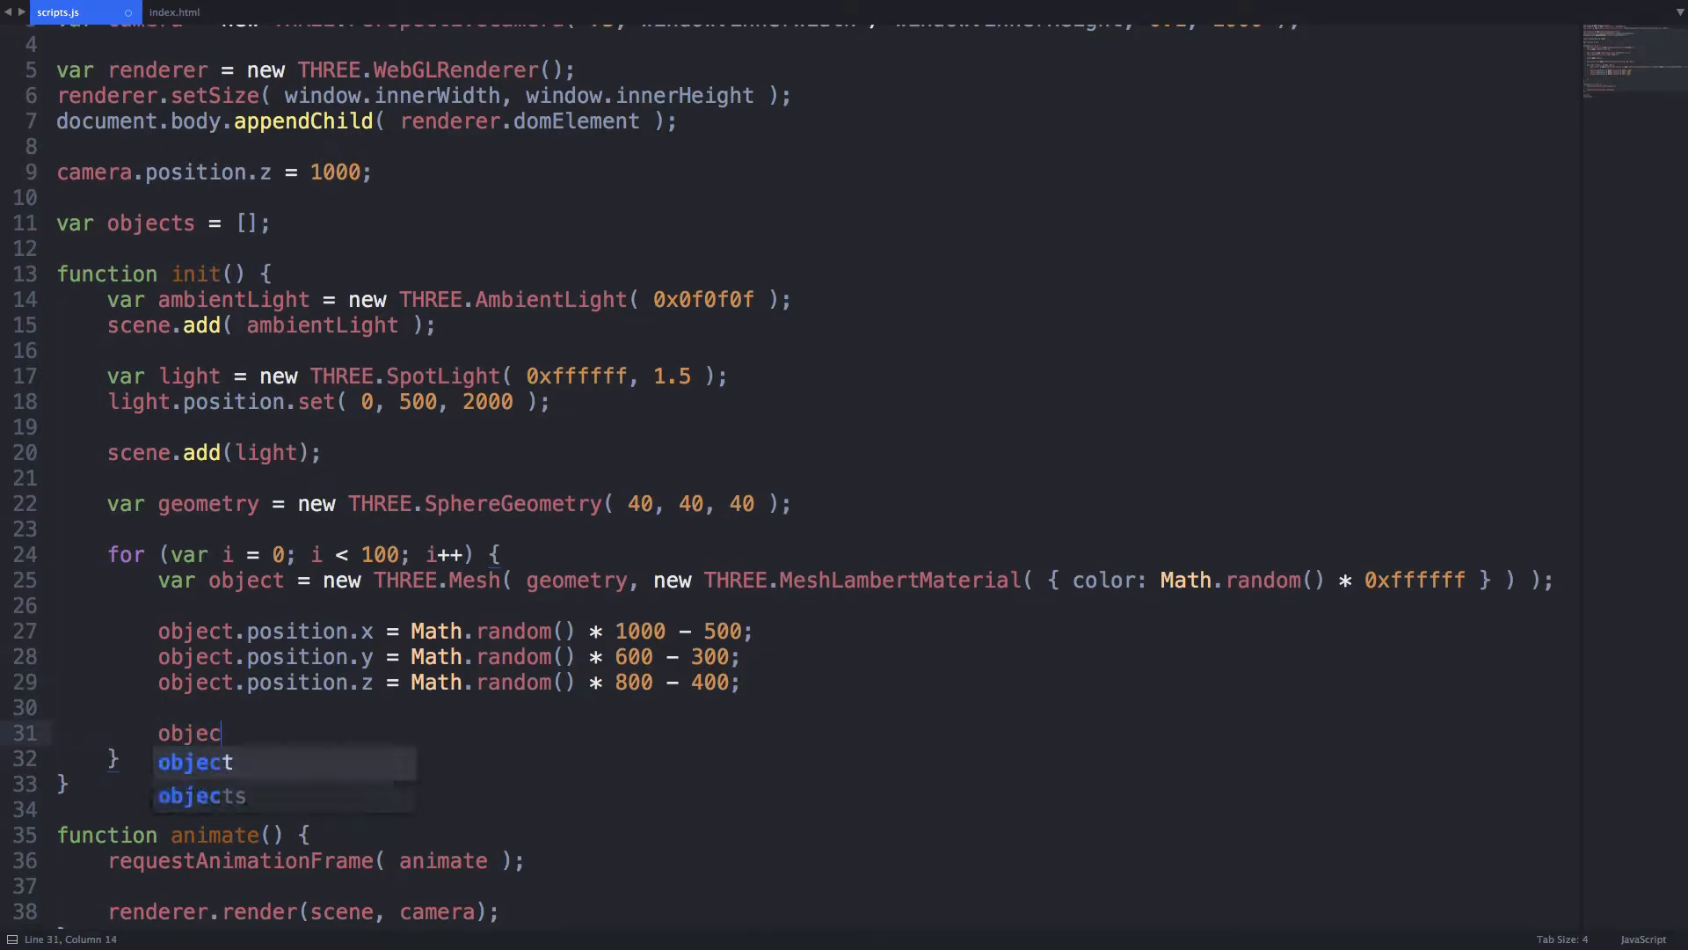
- Make each sphere cast and receive shadows
text(t.castShadow = true;)
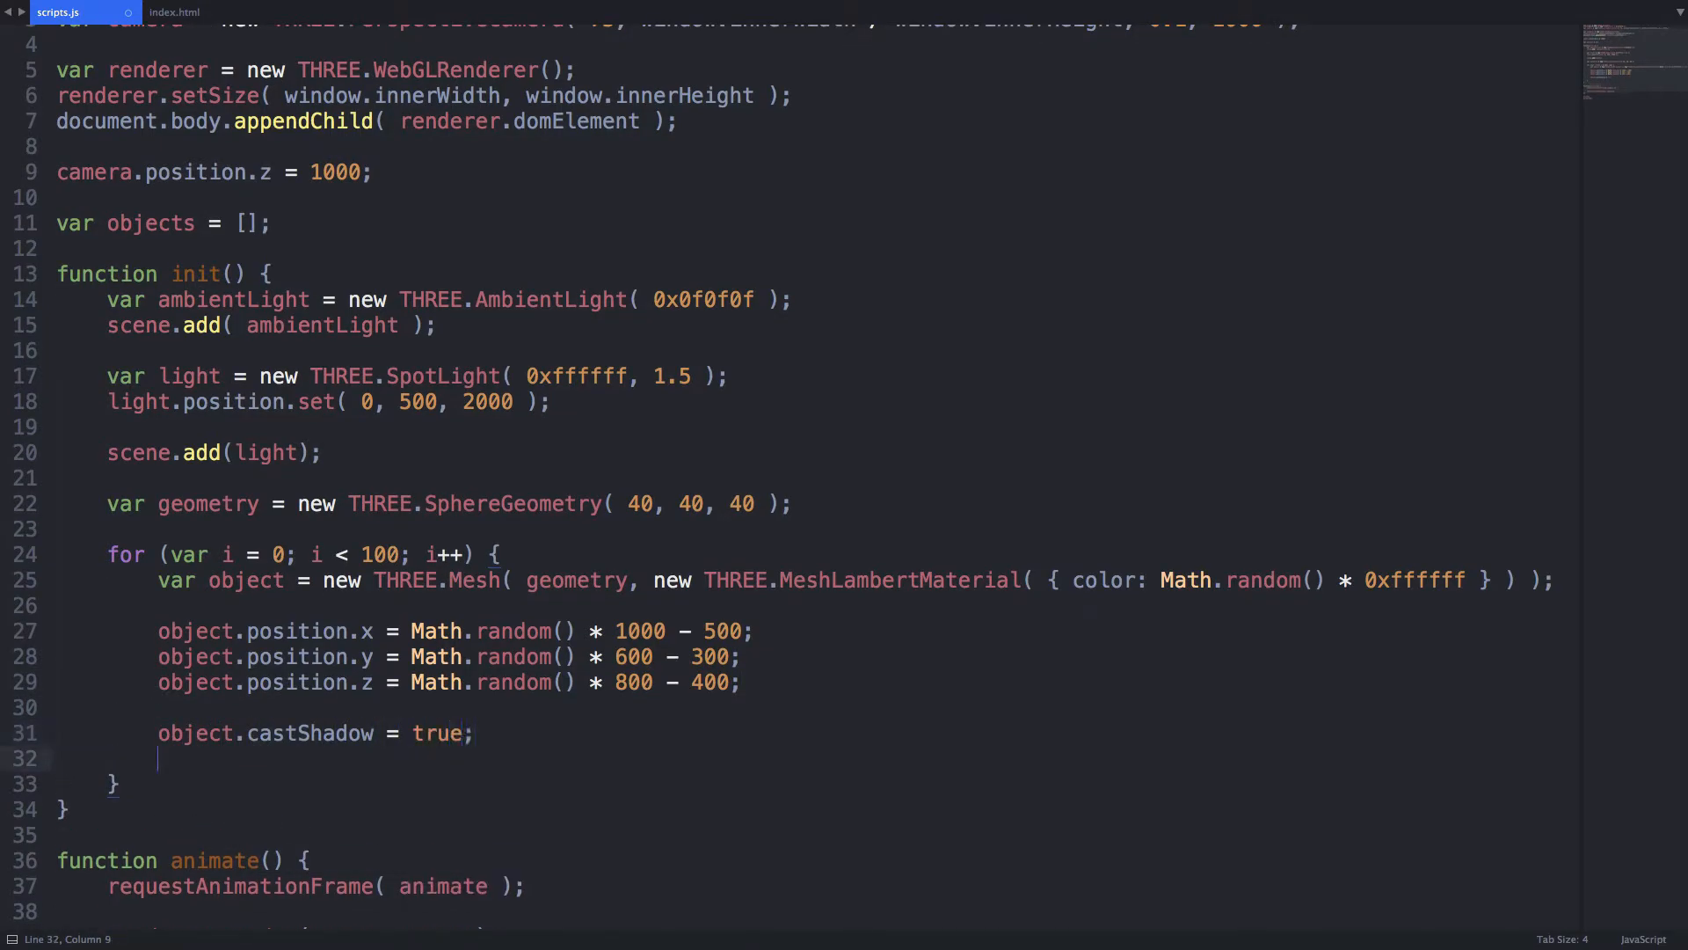
text(object.receiveShadow = true;)
text(var control)
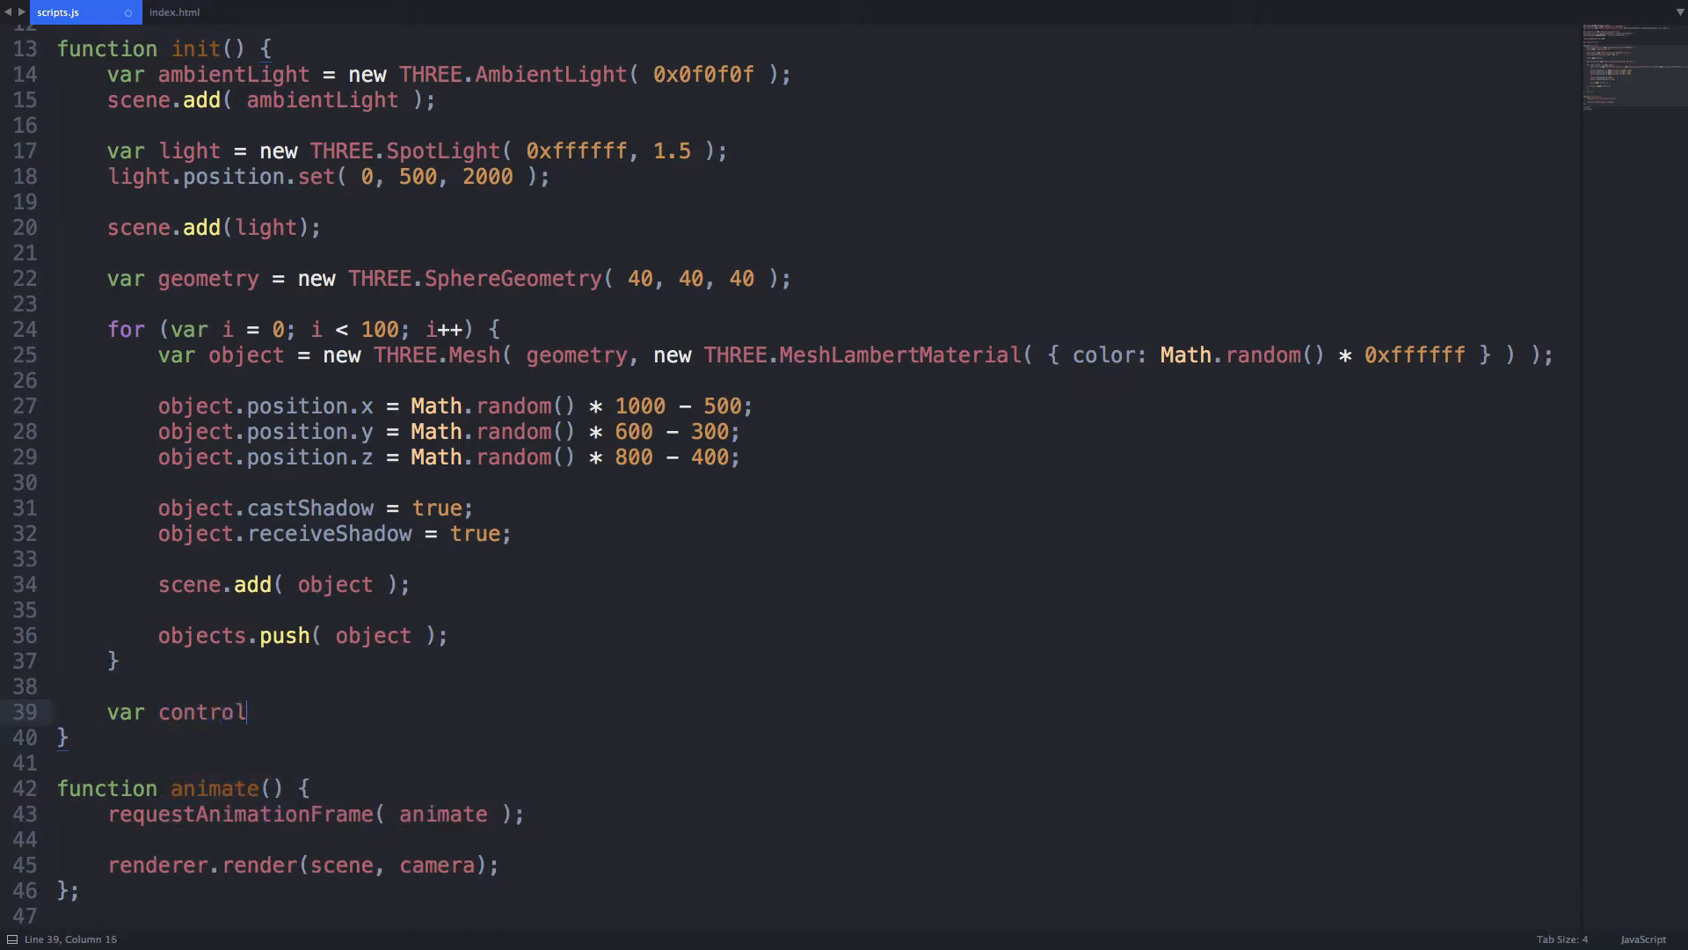
- Create THREE.DragControls from objects, camera and renderer.domElement
text(s = new THREE)
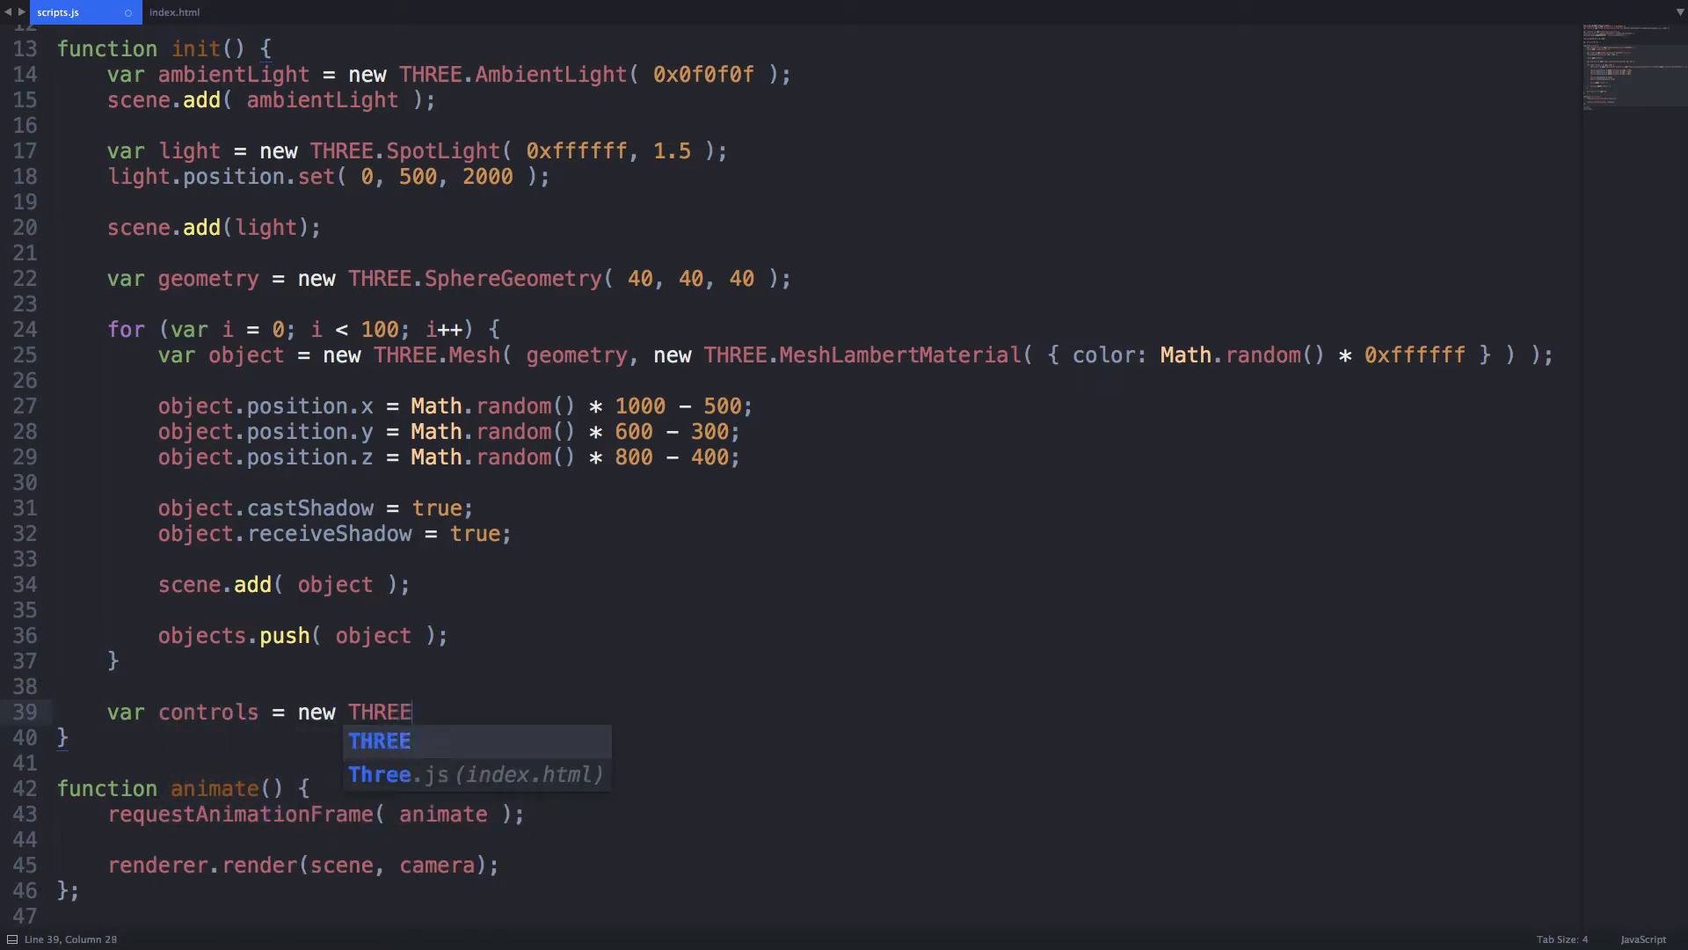
text(.DragControls)
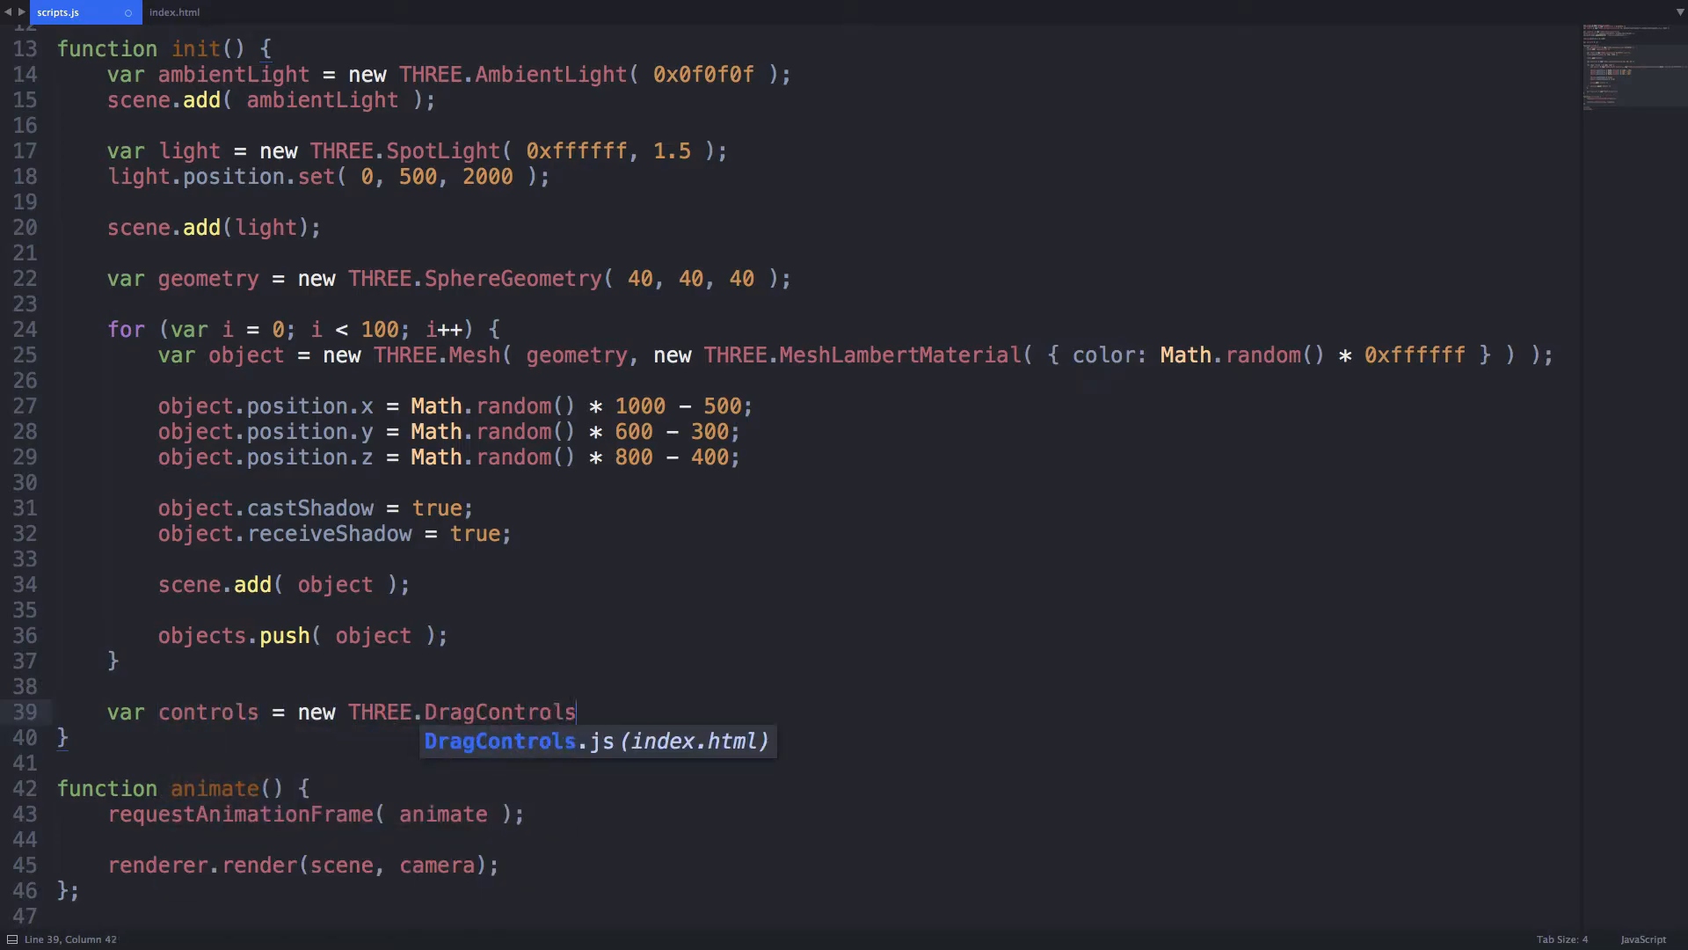
text(( objects))
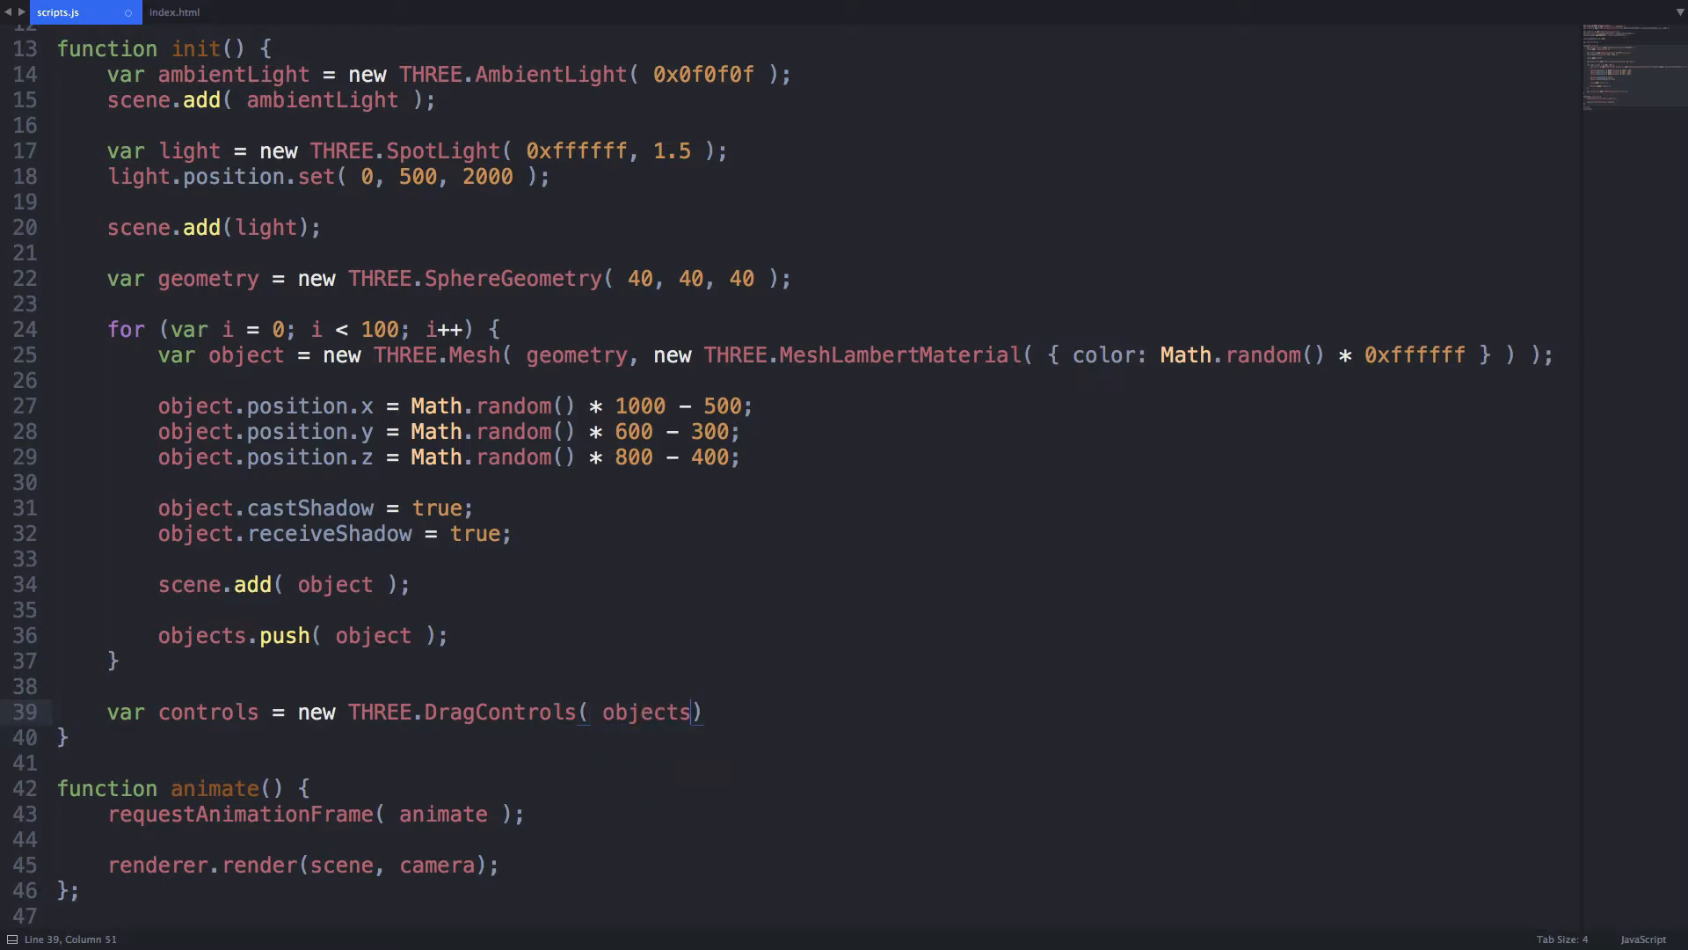
text(, camera,)
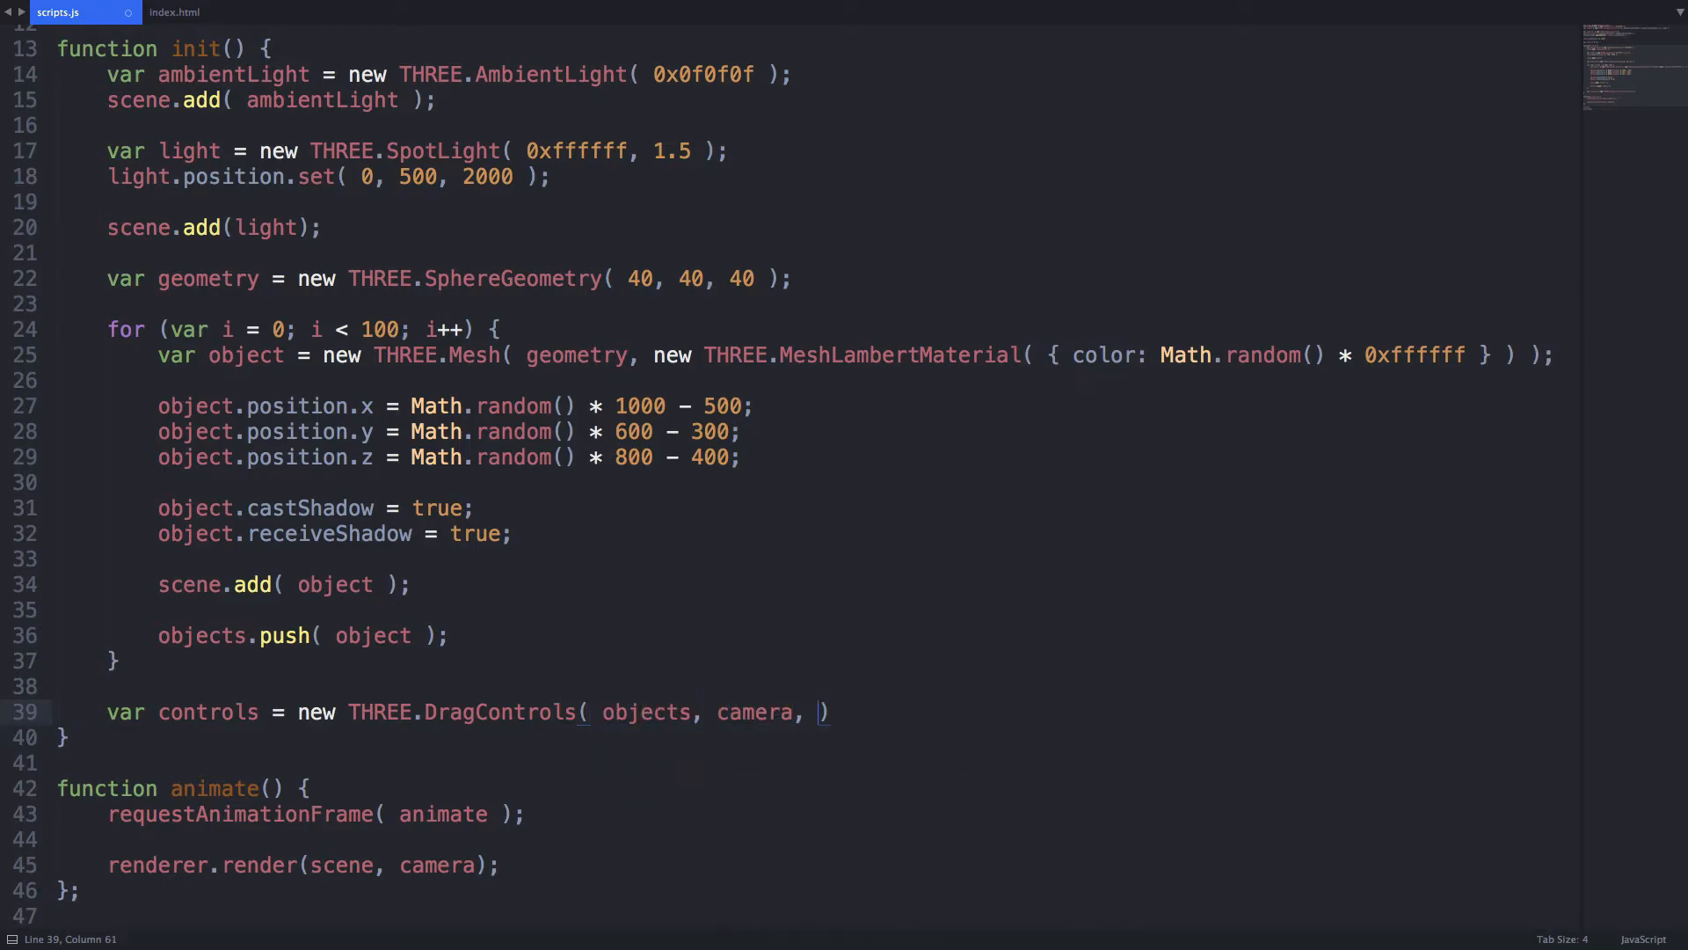
text(renderer.domE)
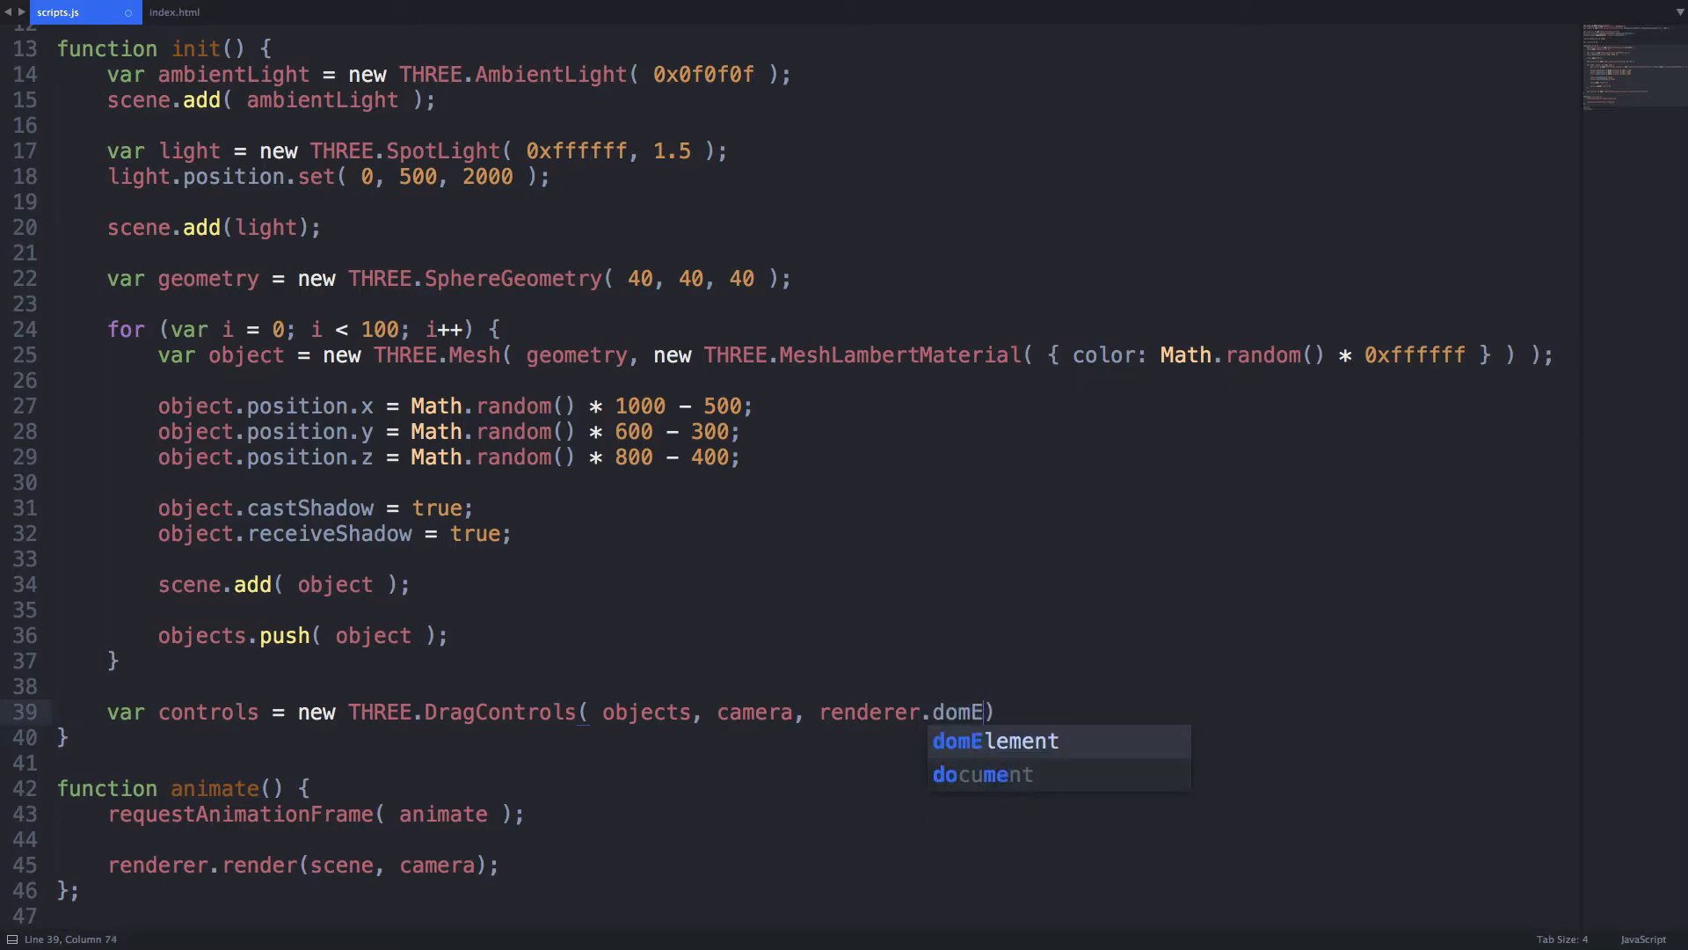
key(Tab)
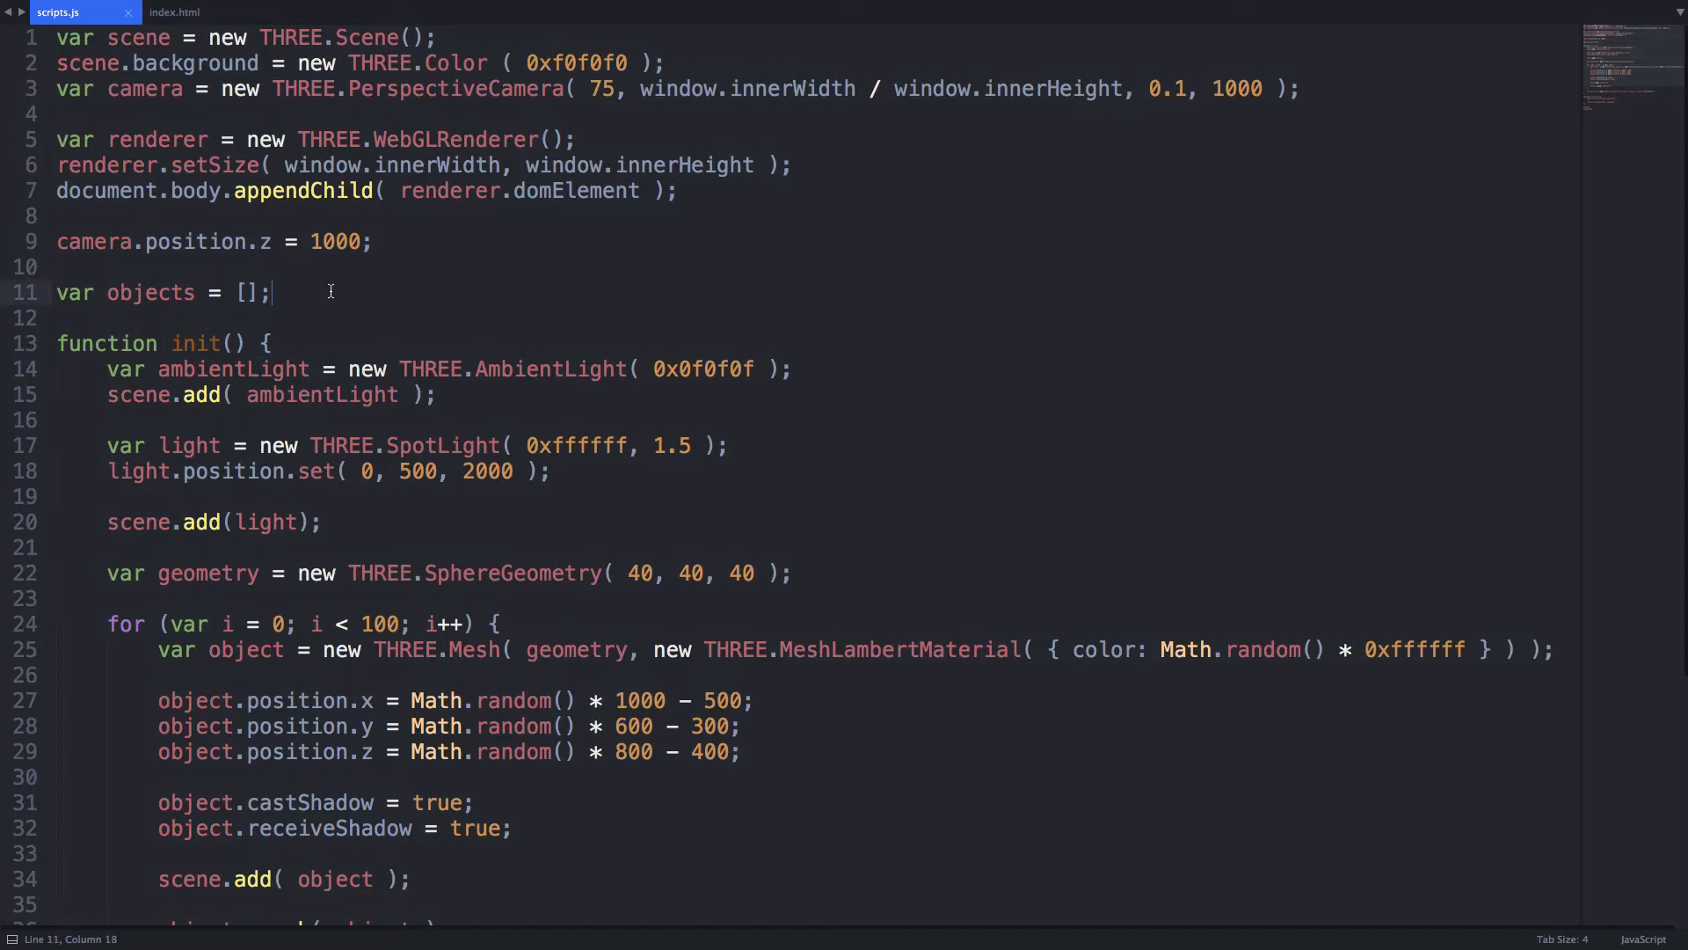
- Declare startColor and register dragstart/dragend listeners with dragStartCallback and dragendCallback
text(var start)
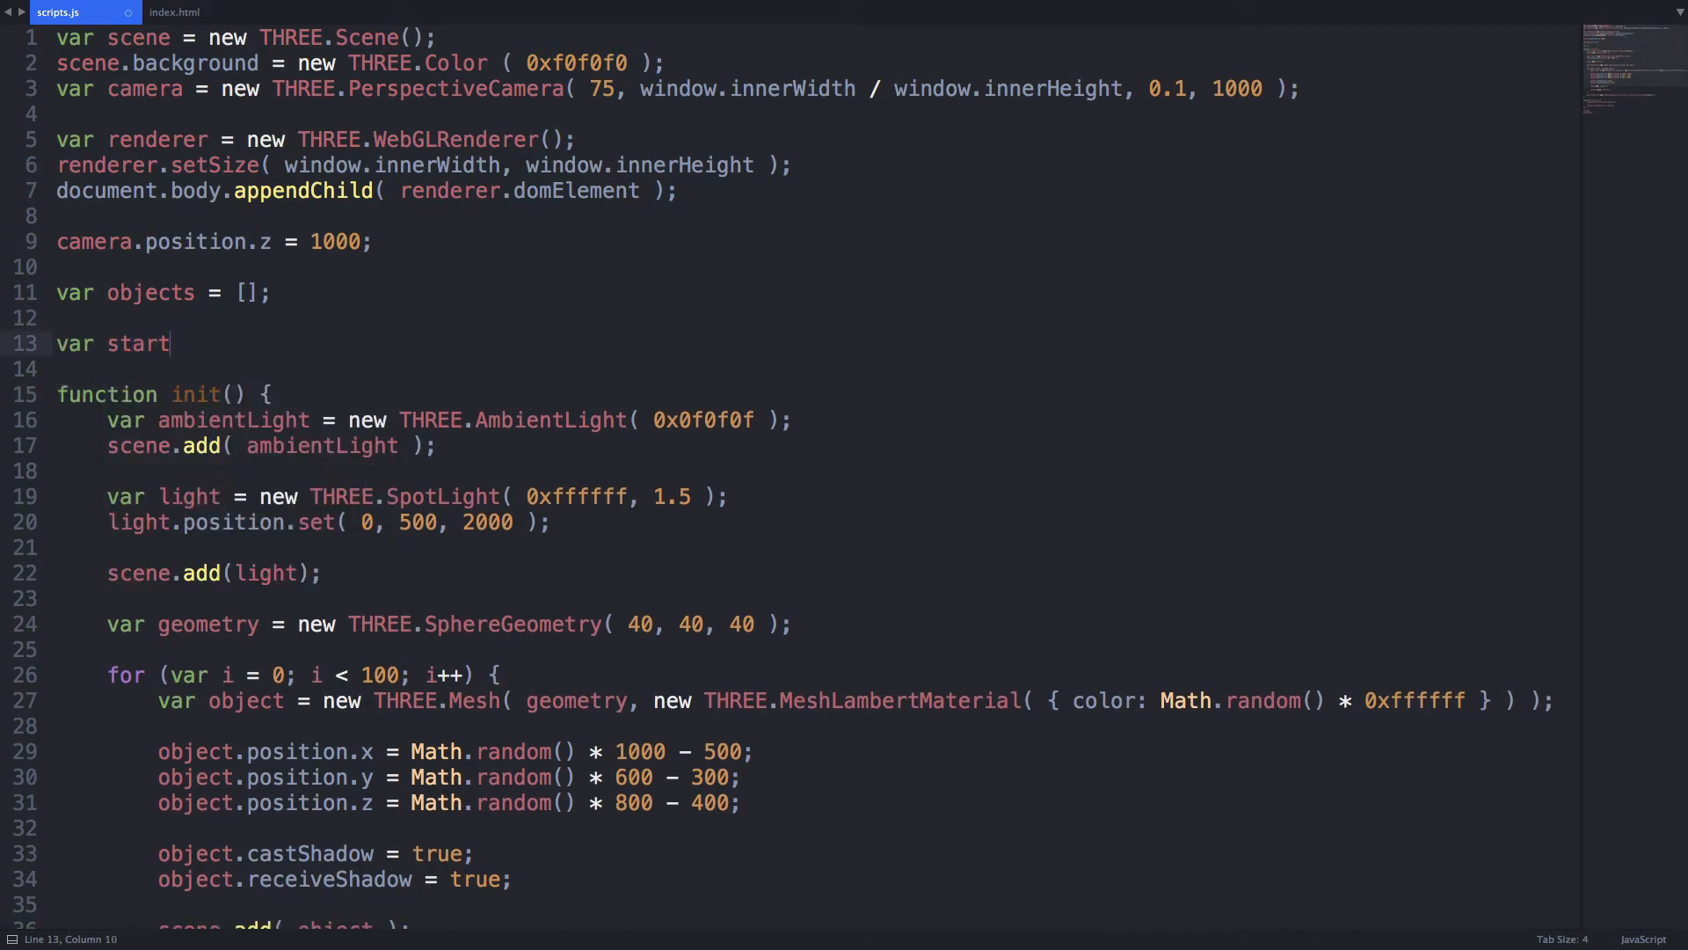
text(Color;)
text(controls.addEventListener( 'drags)
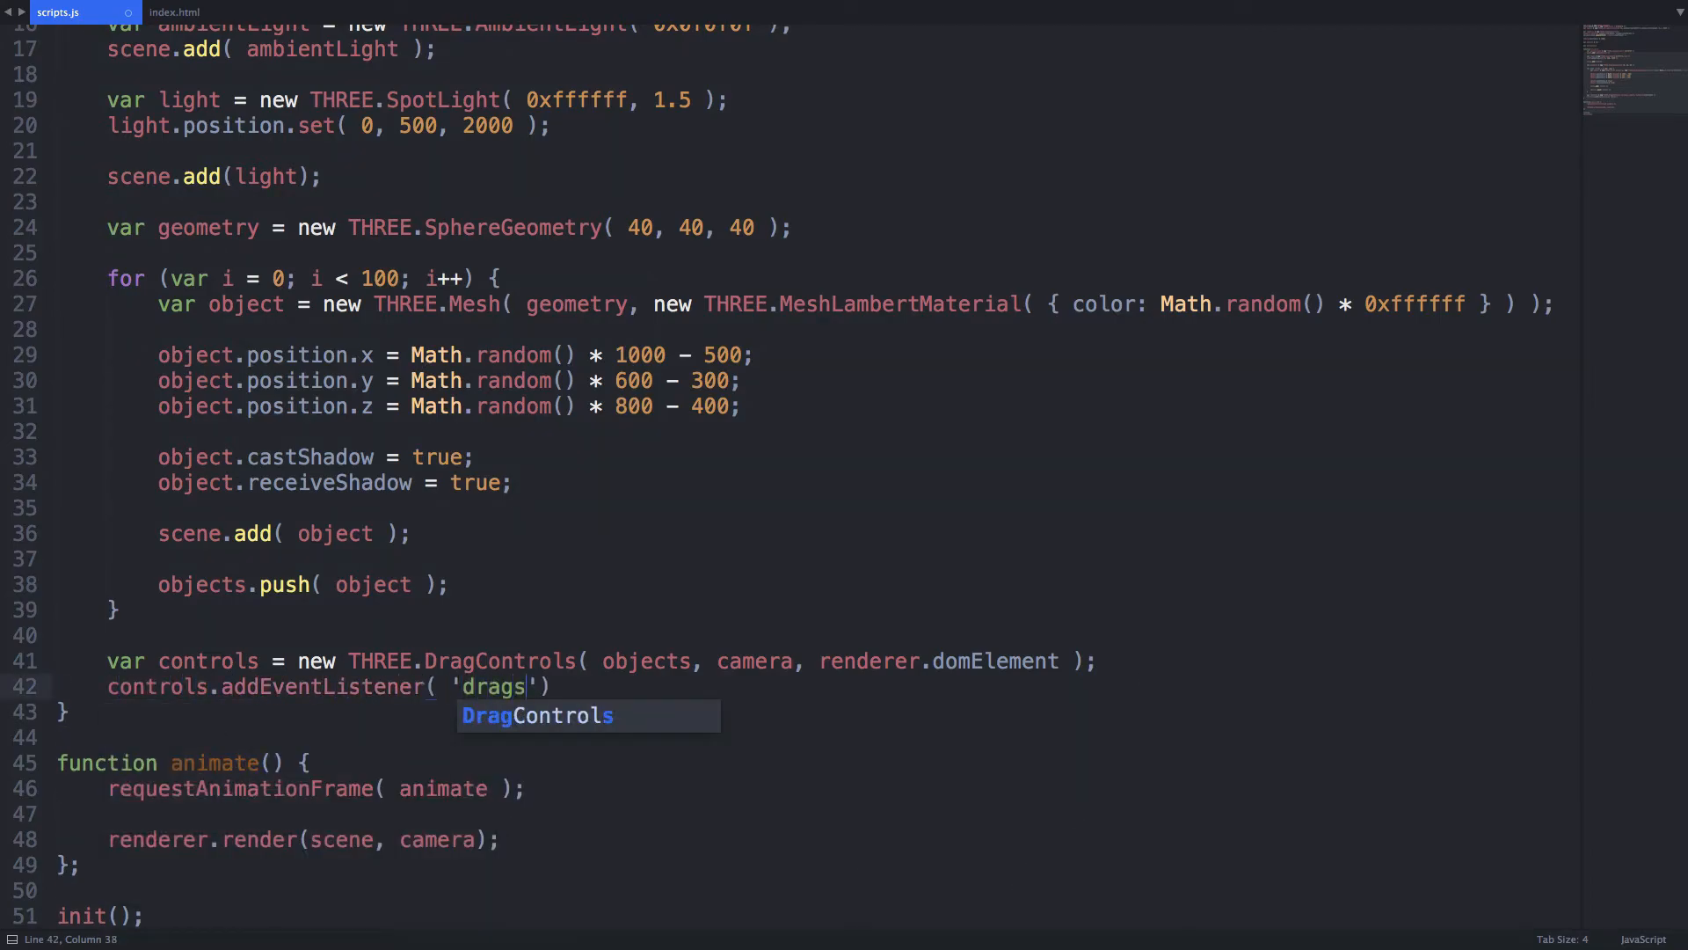
text(tart', dragStartCallback)
text(function)
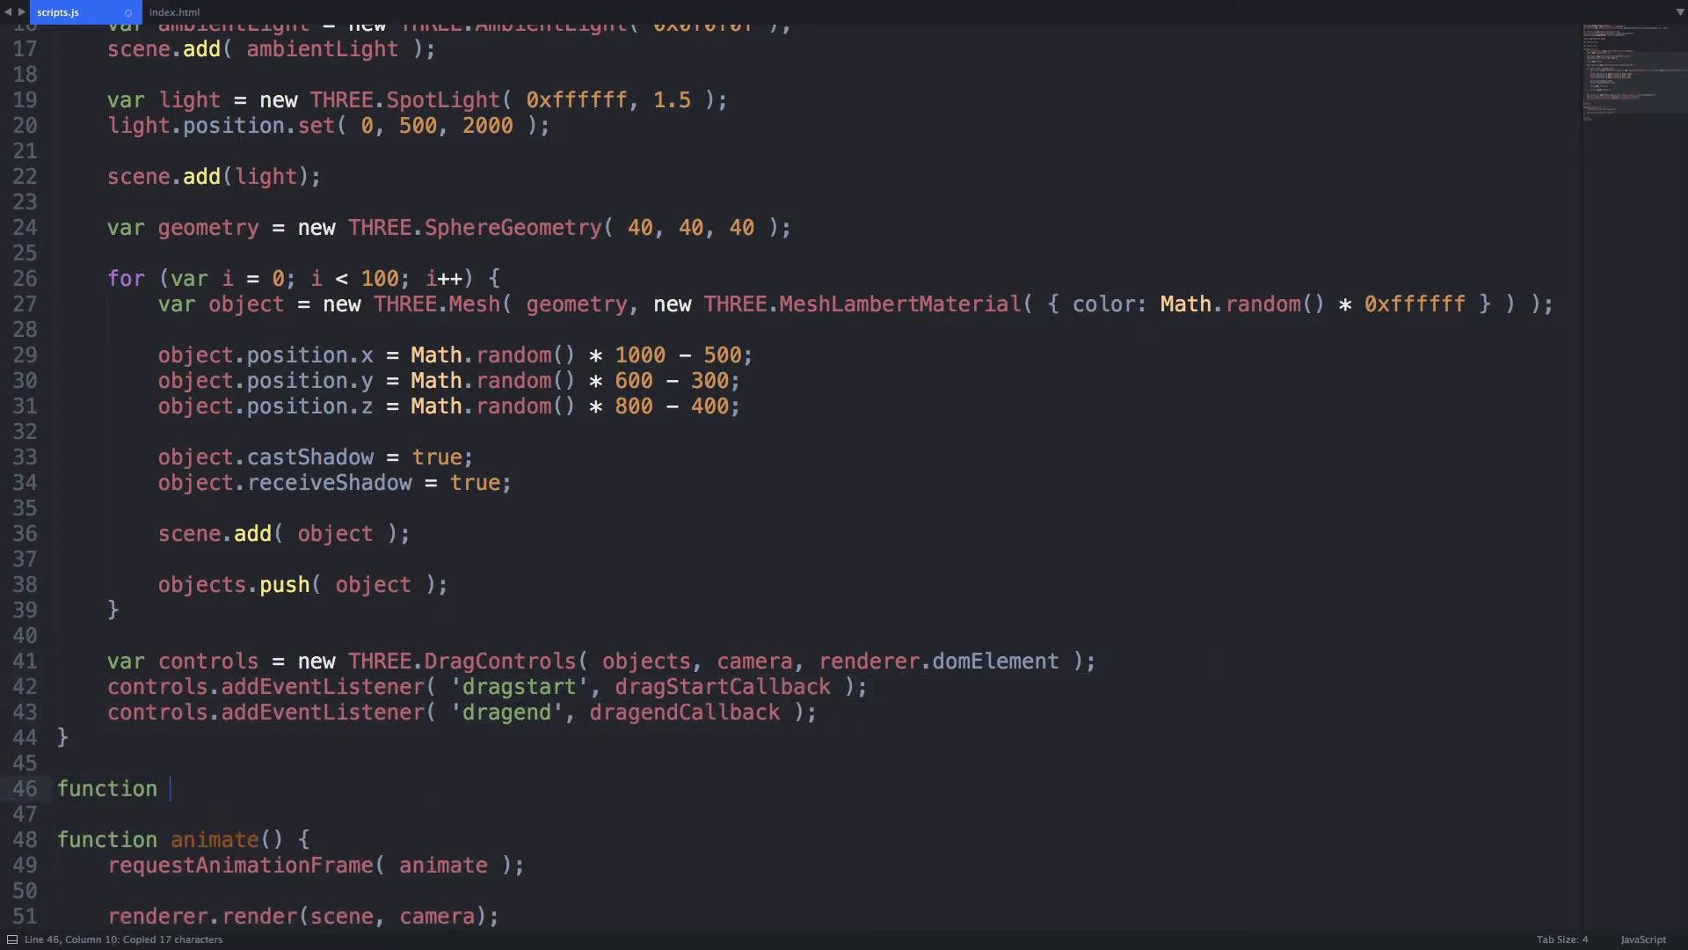
- Write dragStartCallback saving the sphere's getHex() colour in startColor and setting it to 0x000000
text(dragStartCallback(event) {})
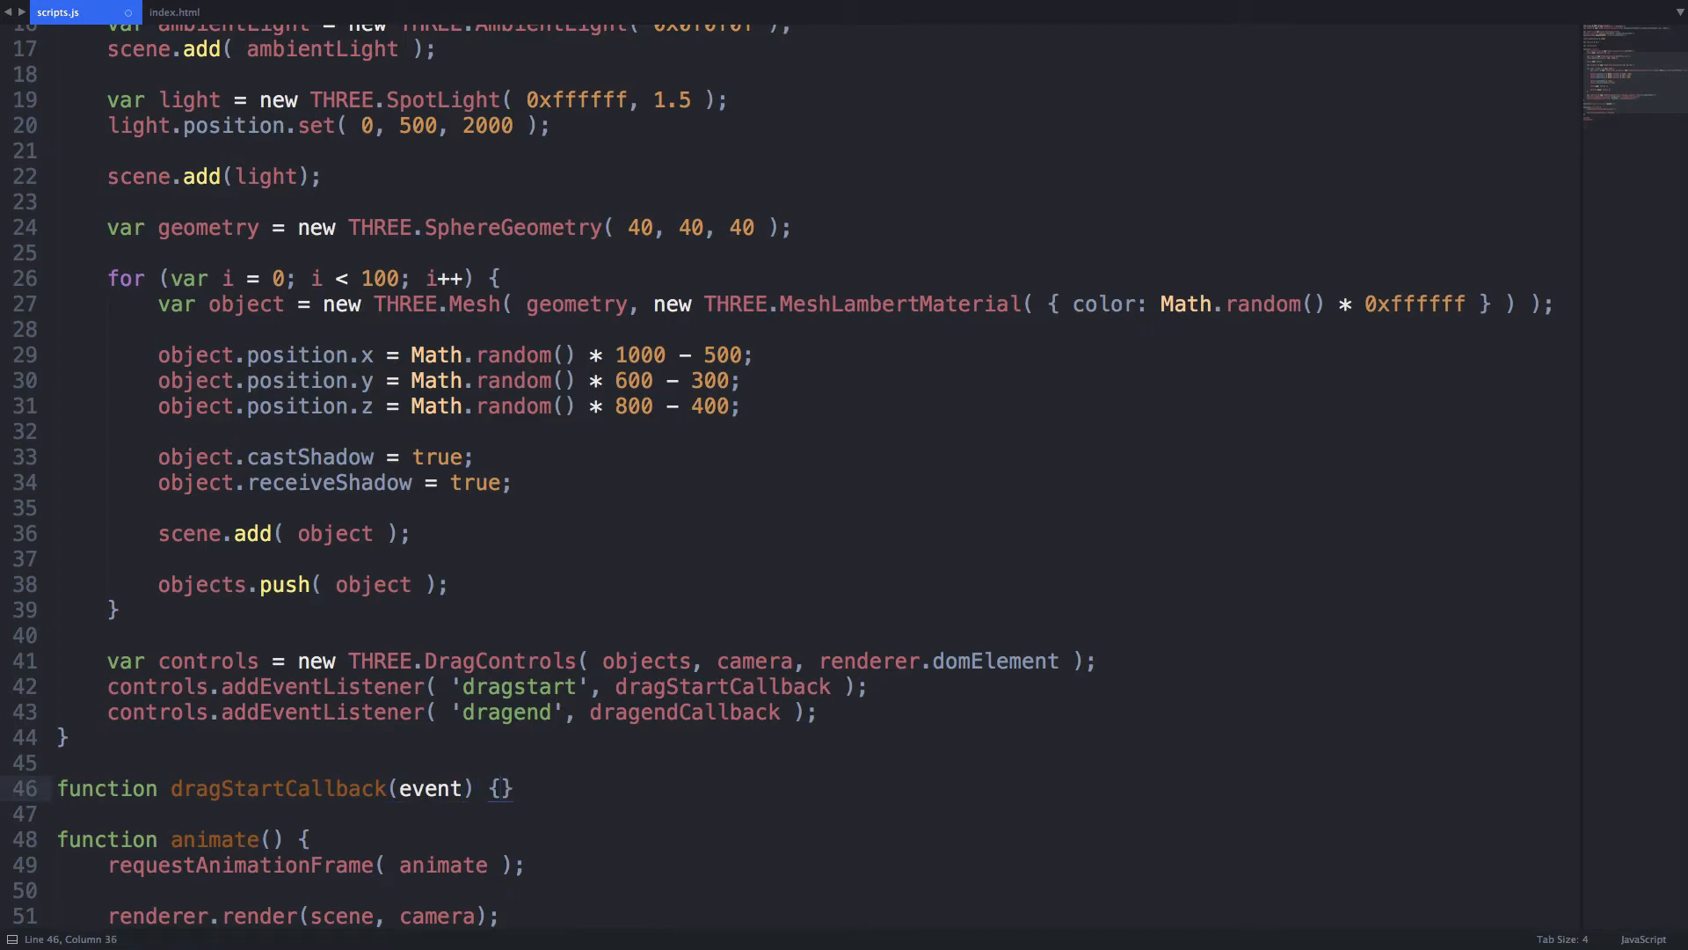
text(startColor =)
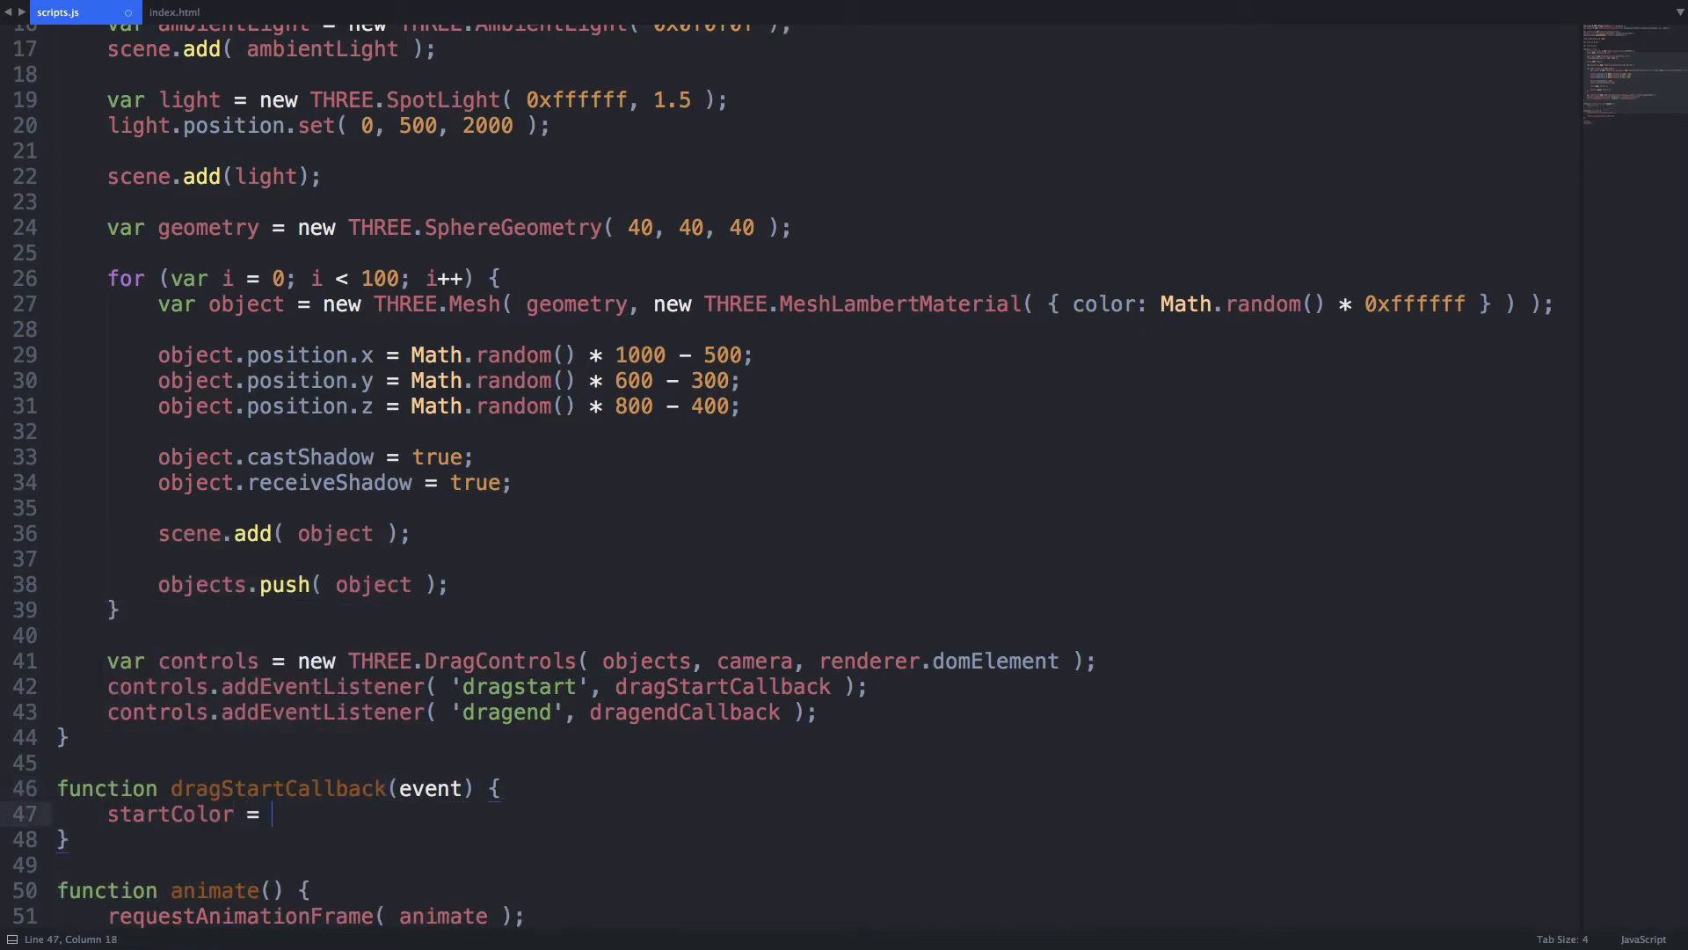
text(event.object.material)
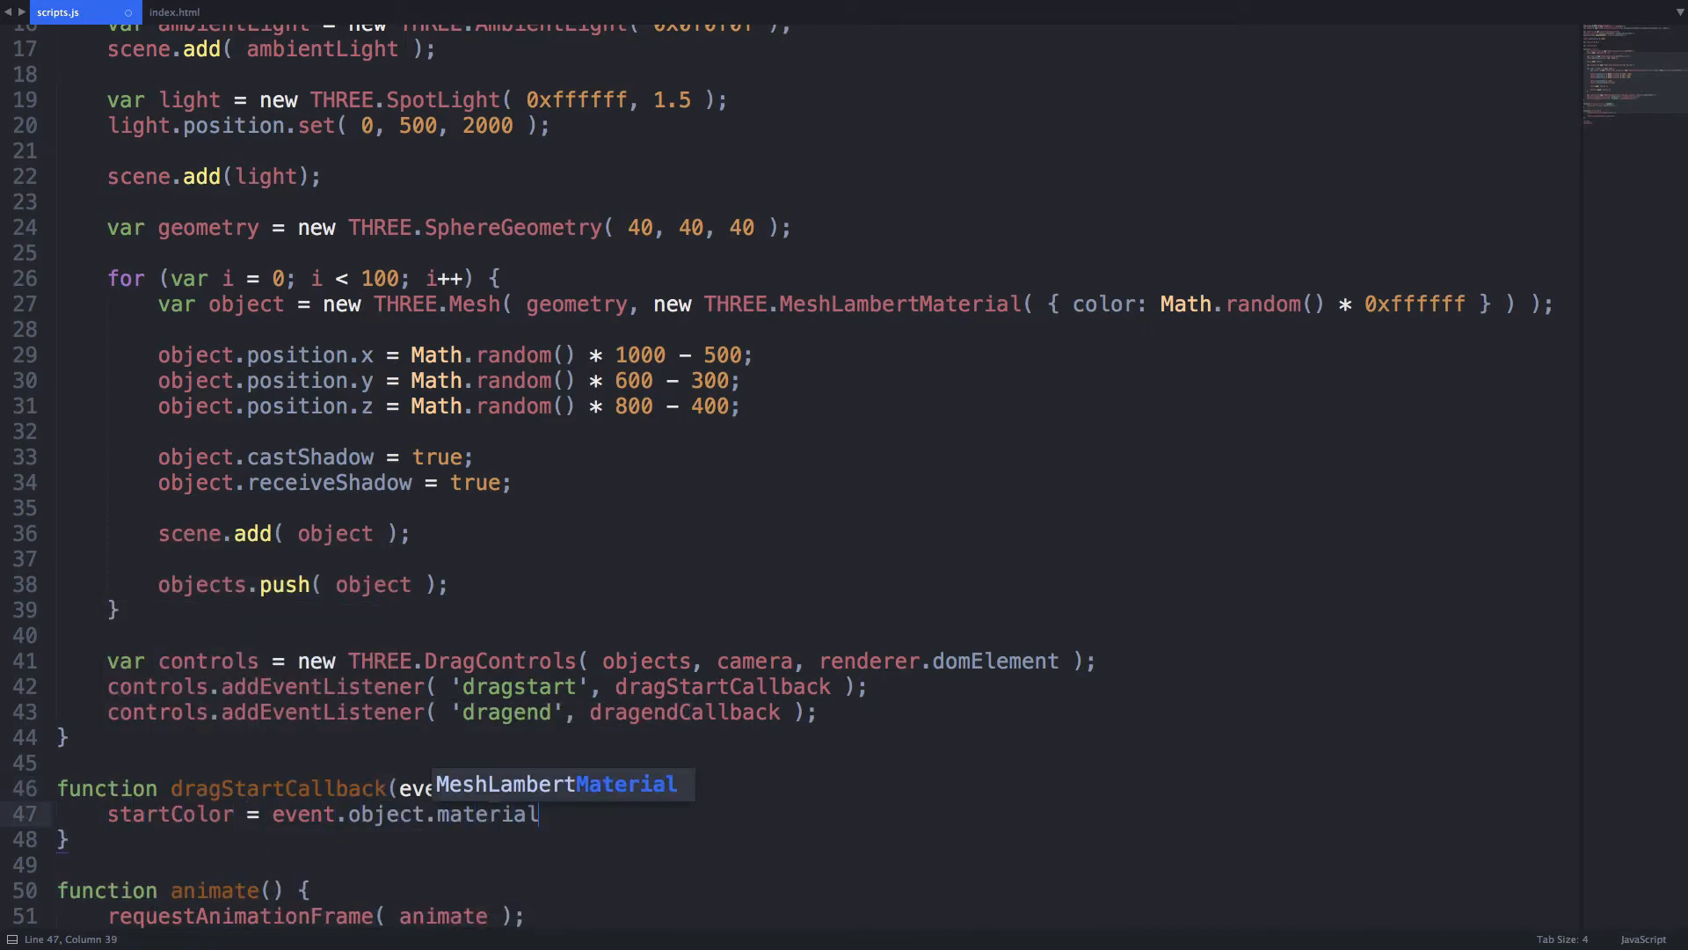
text(.color.getHex())
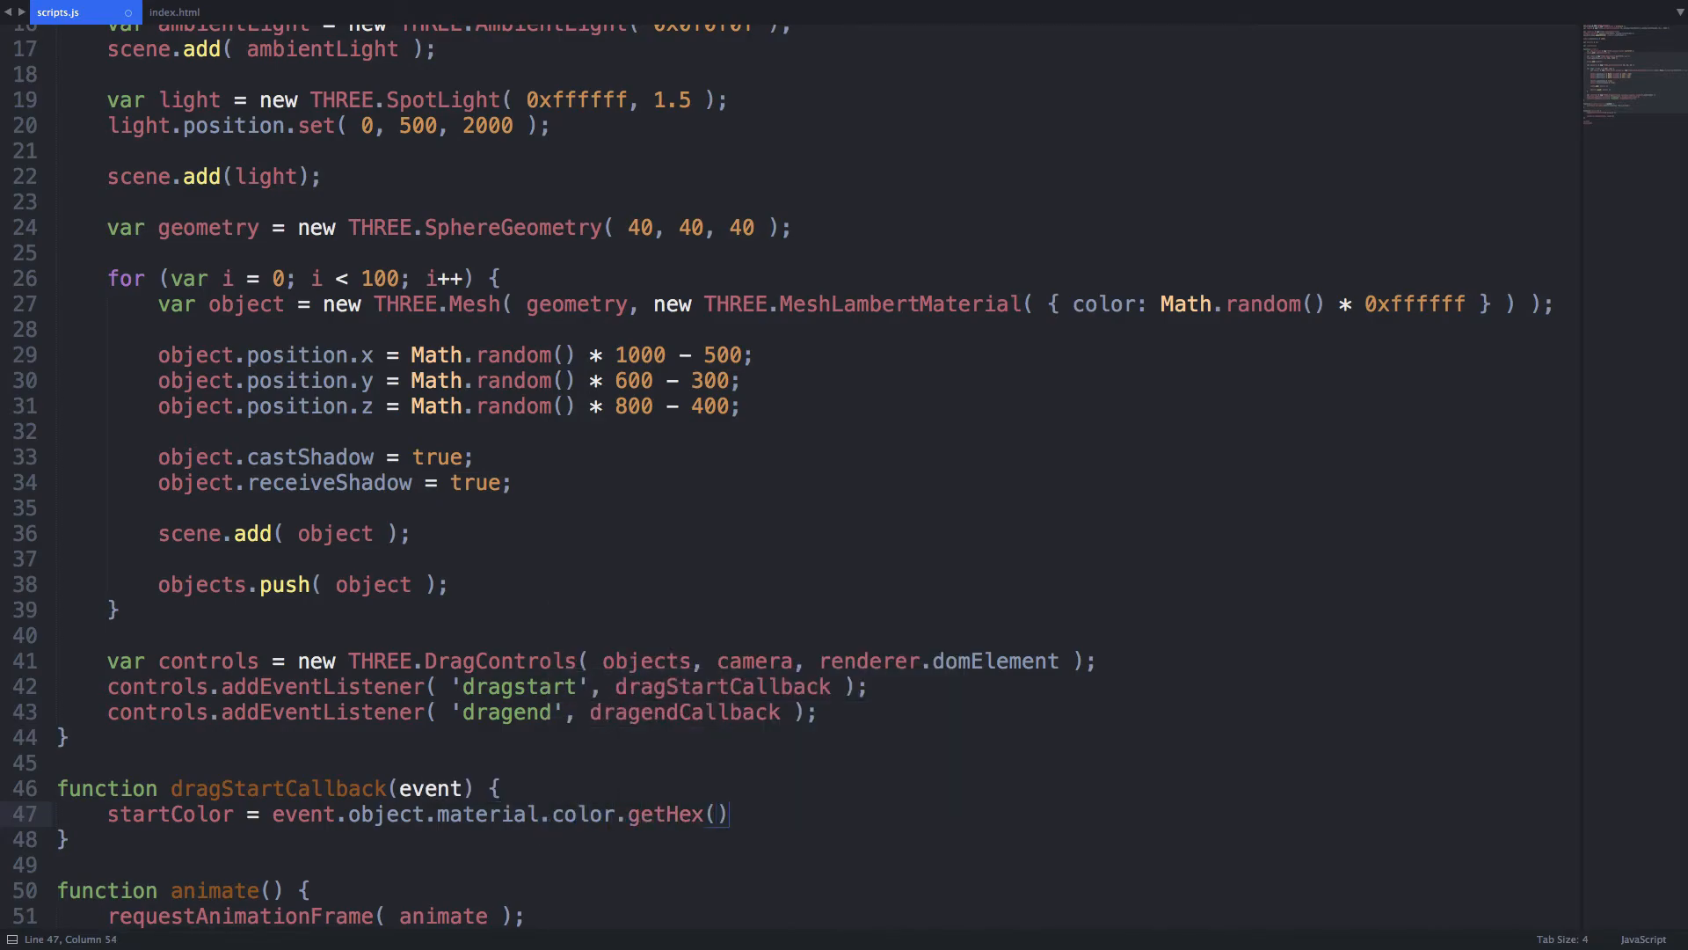
text(event.object)
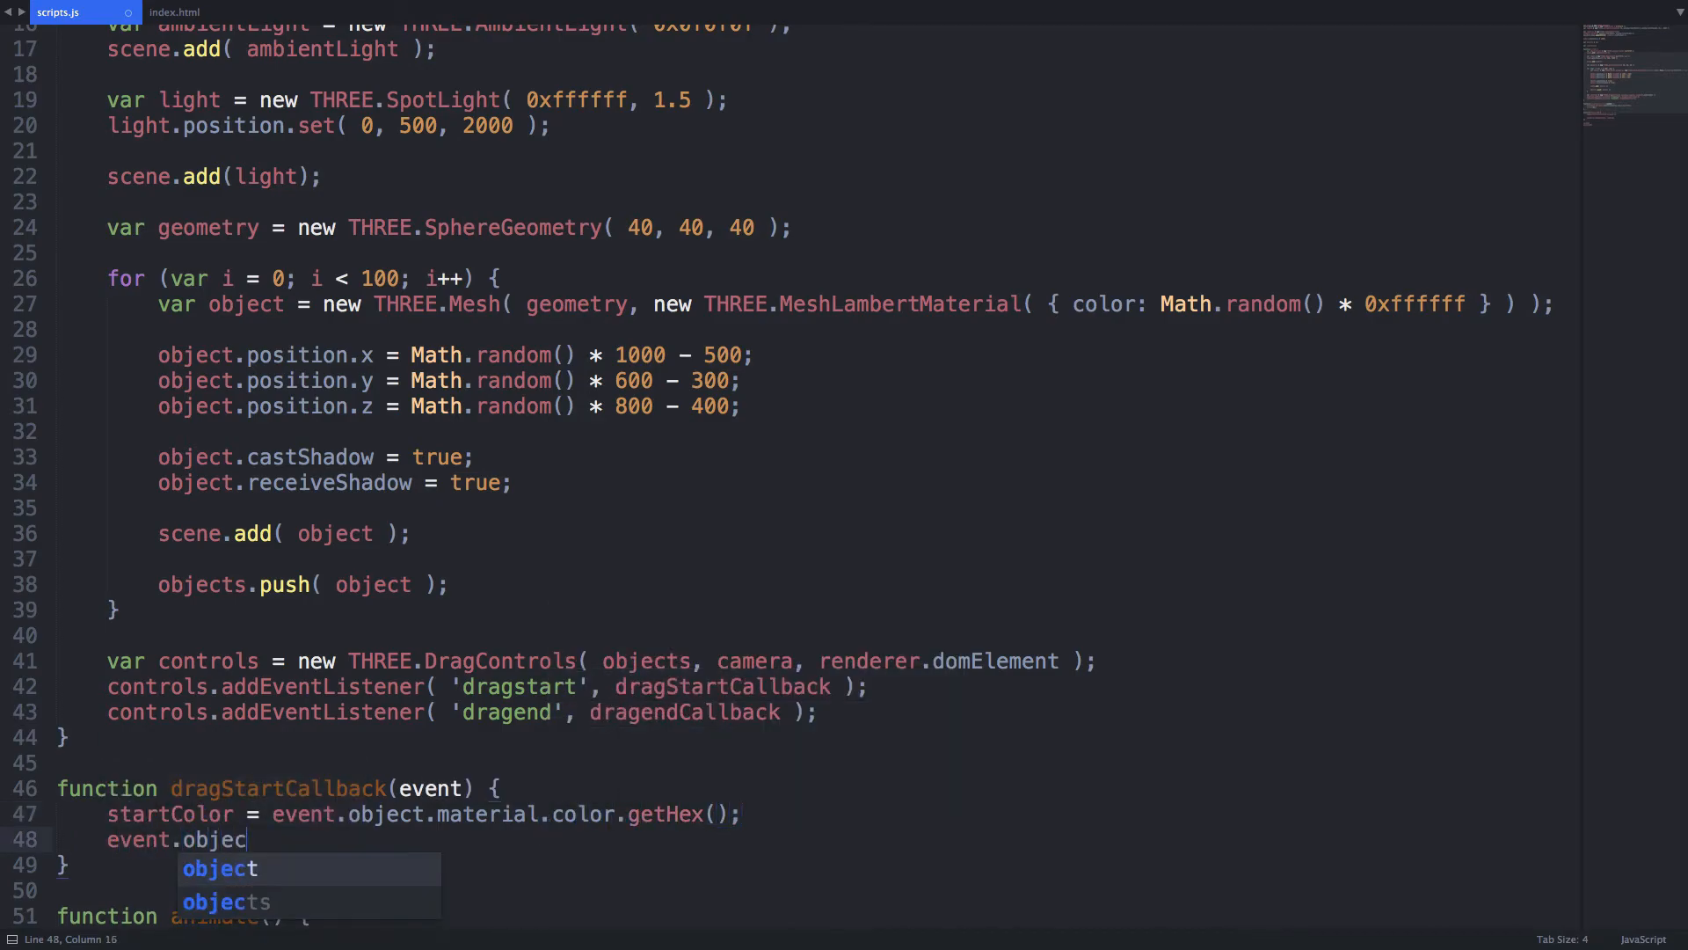
text(.material.color.setHe)
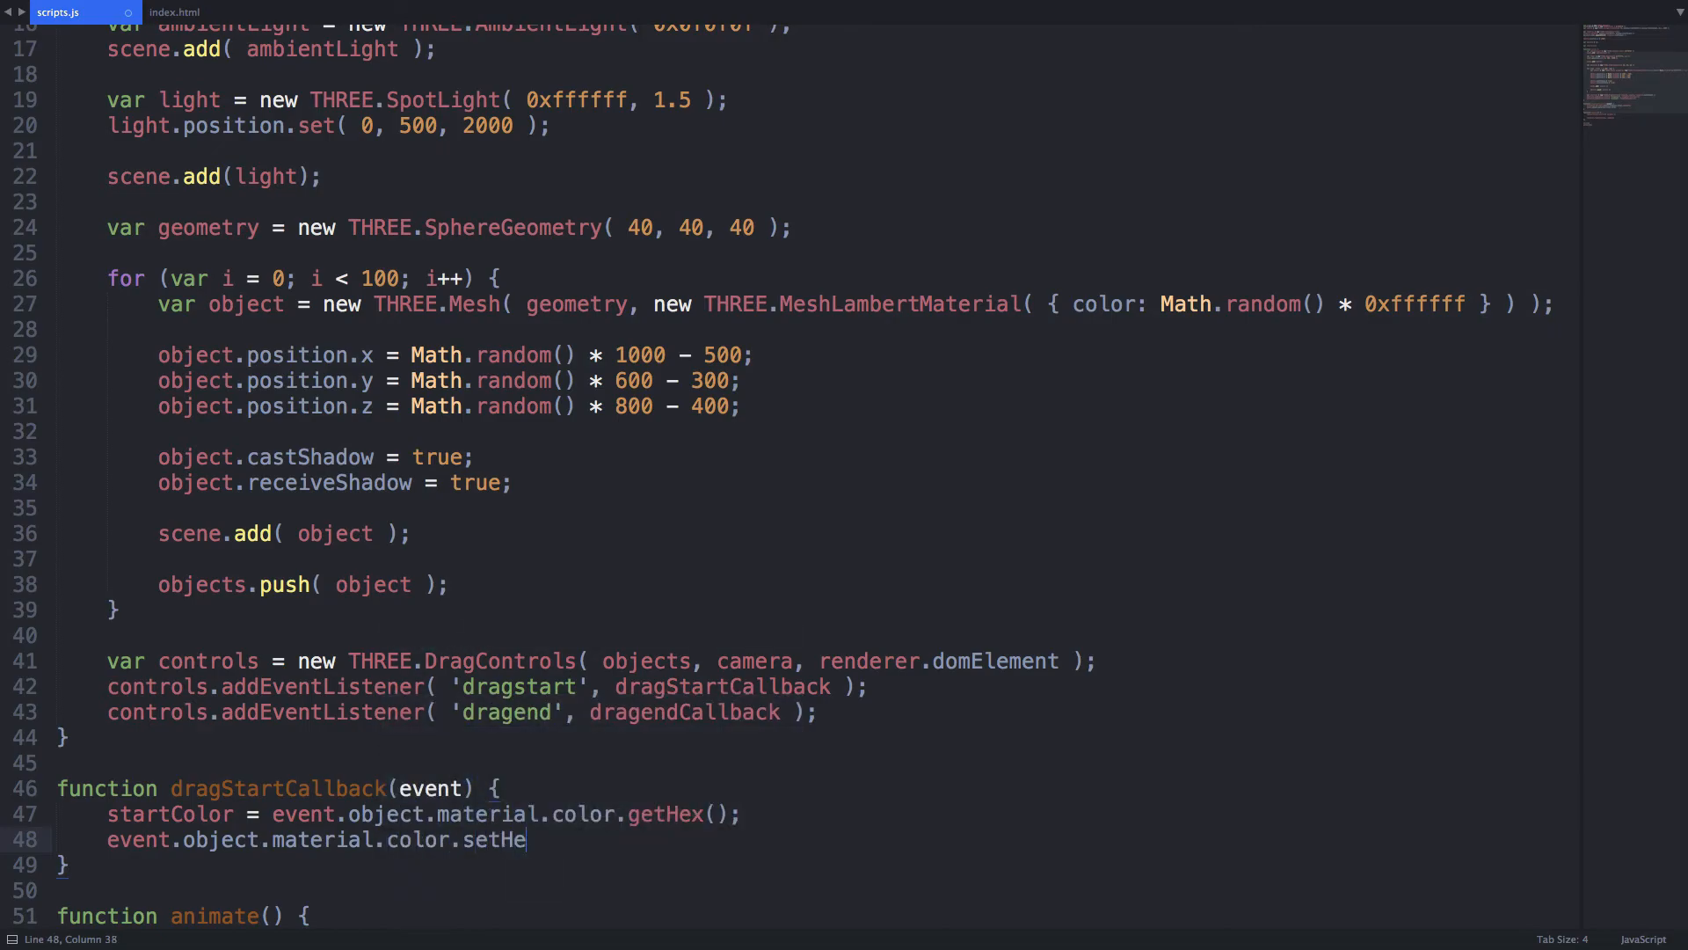
text(x(0x000000);)
text(function)
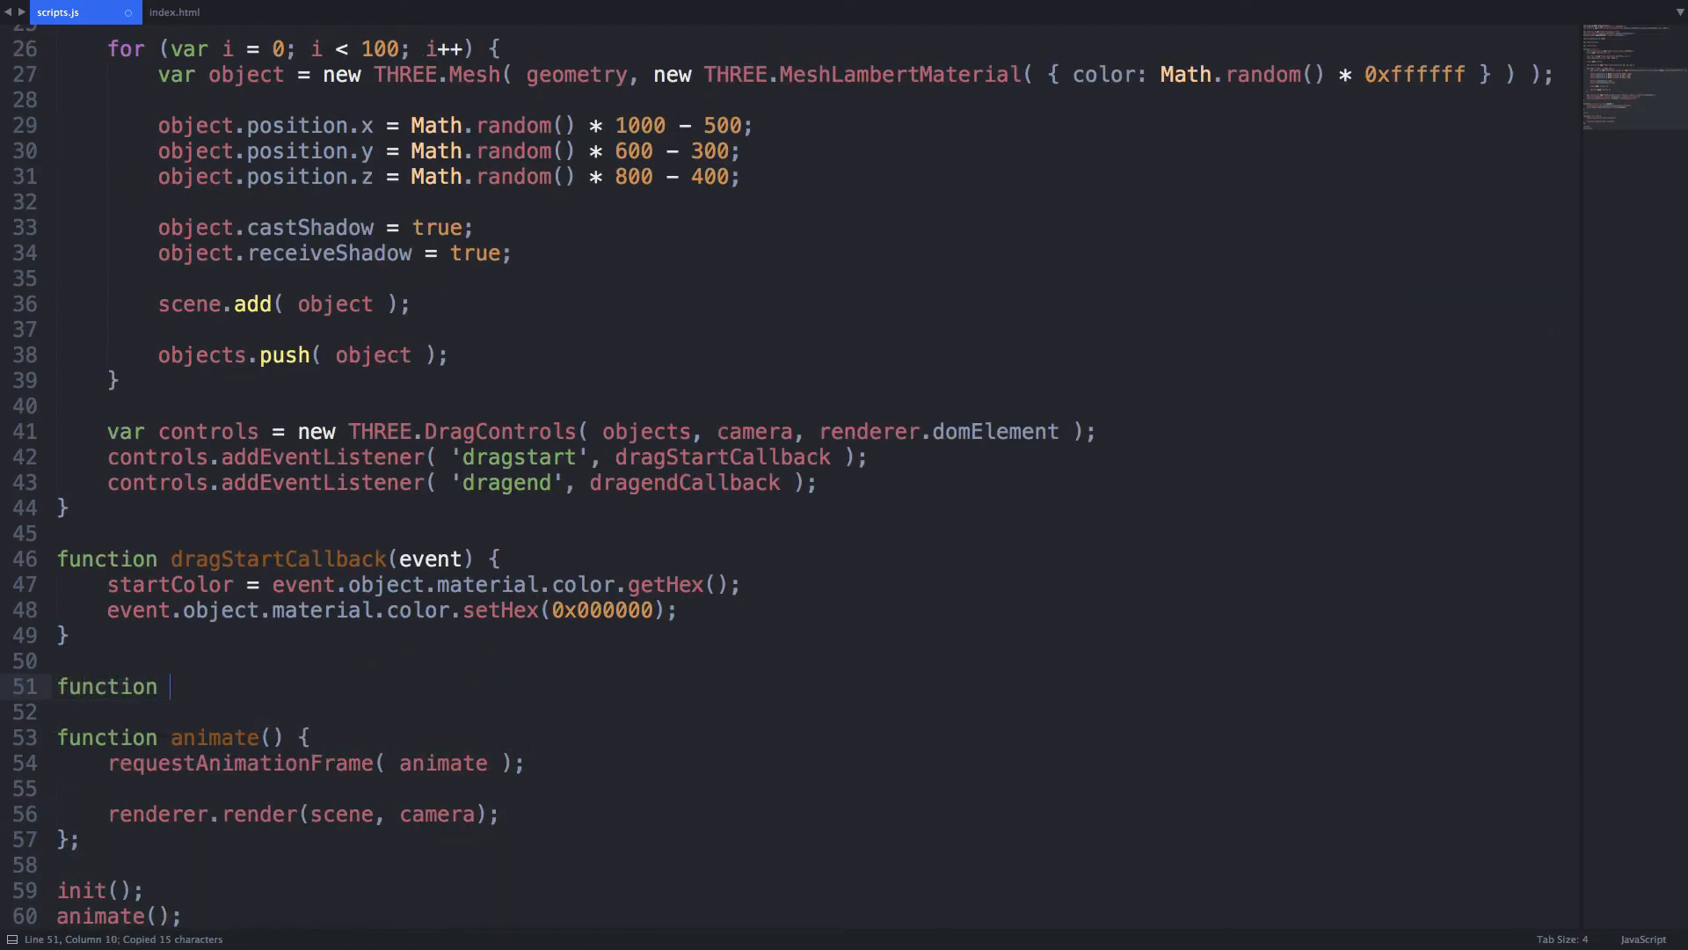
- Write dragendCallback restoring the sphere's colour with setHex(startColor)
text(dragendCallback(event) {)
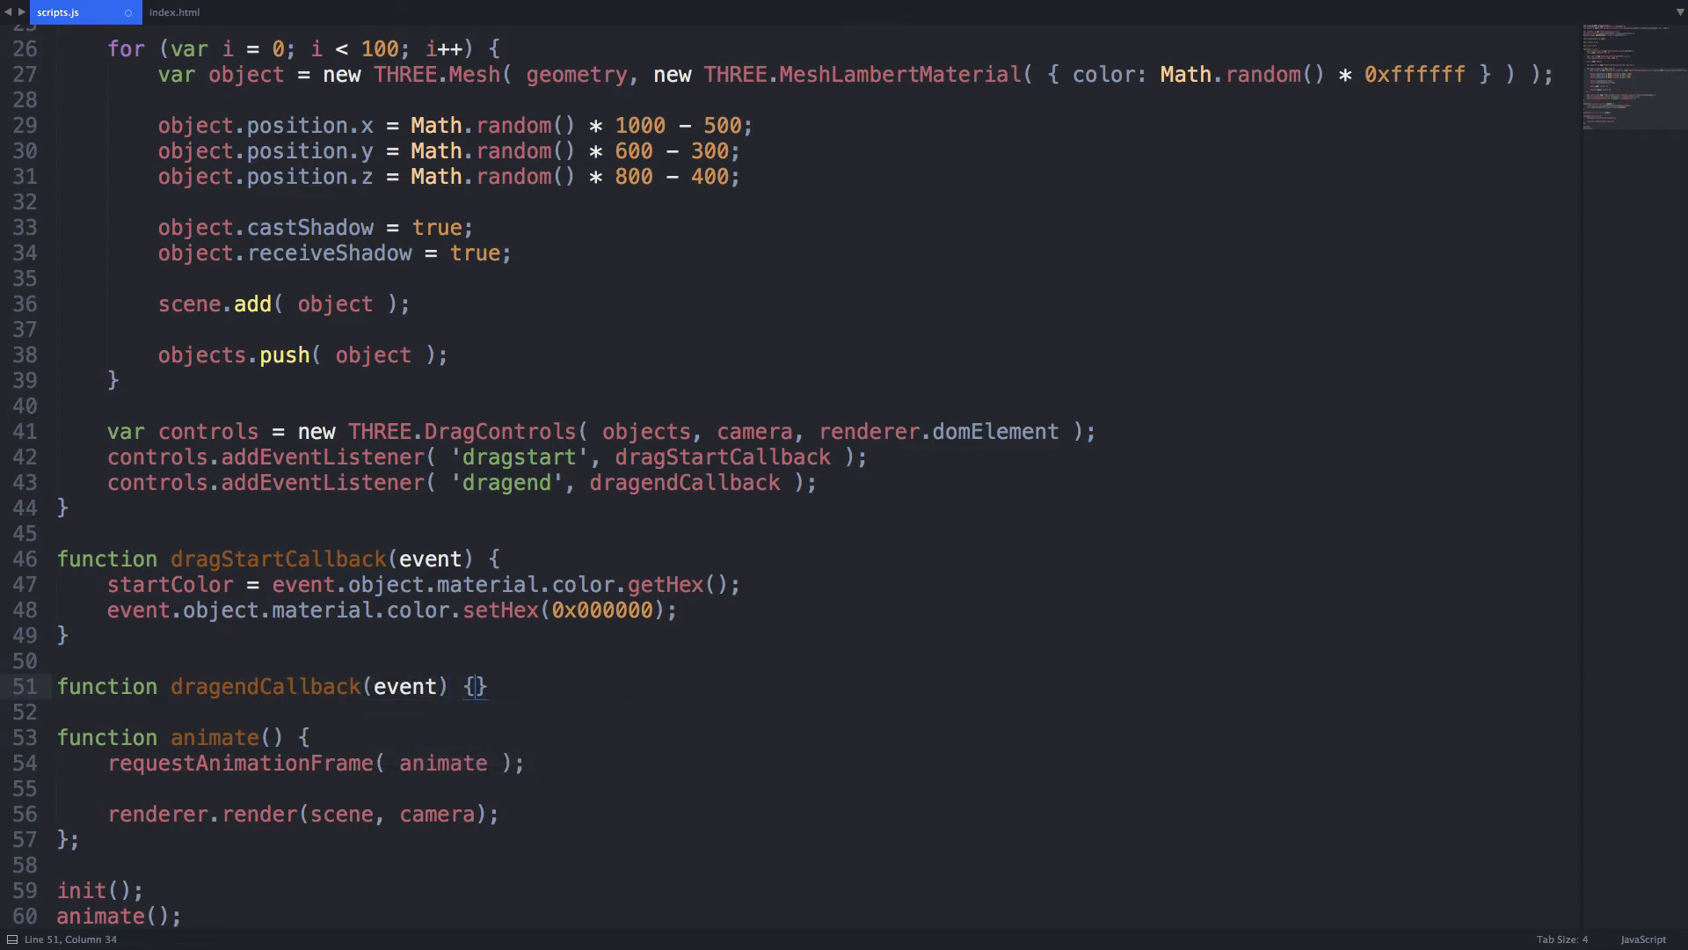
text(event.object.material.color)
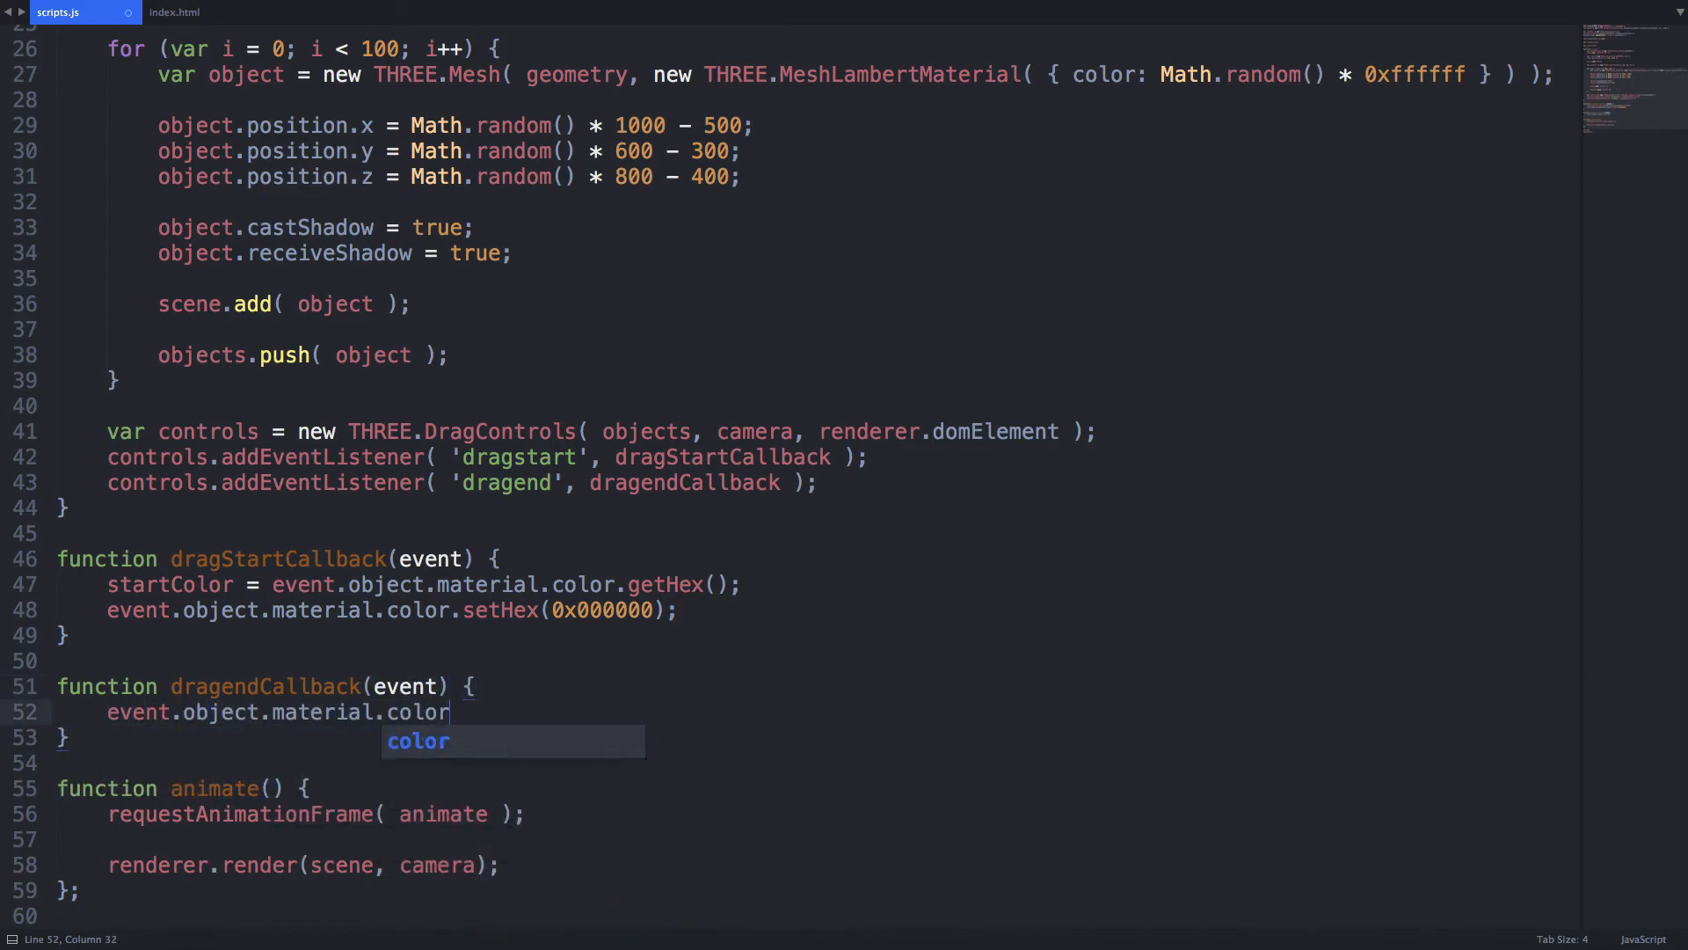
text(.setHex(startColor);)
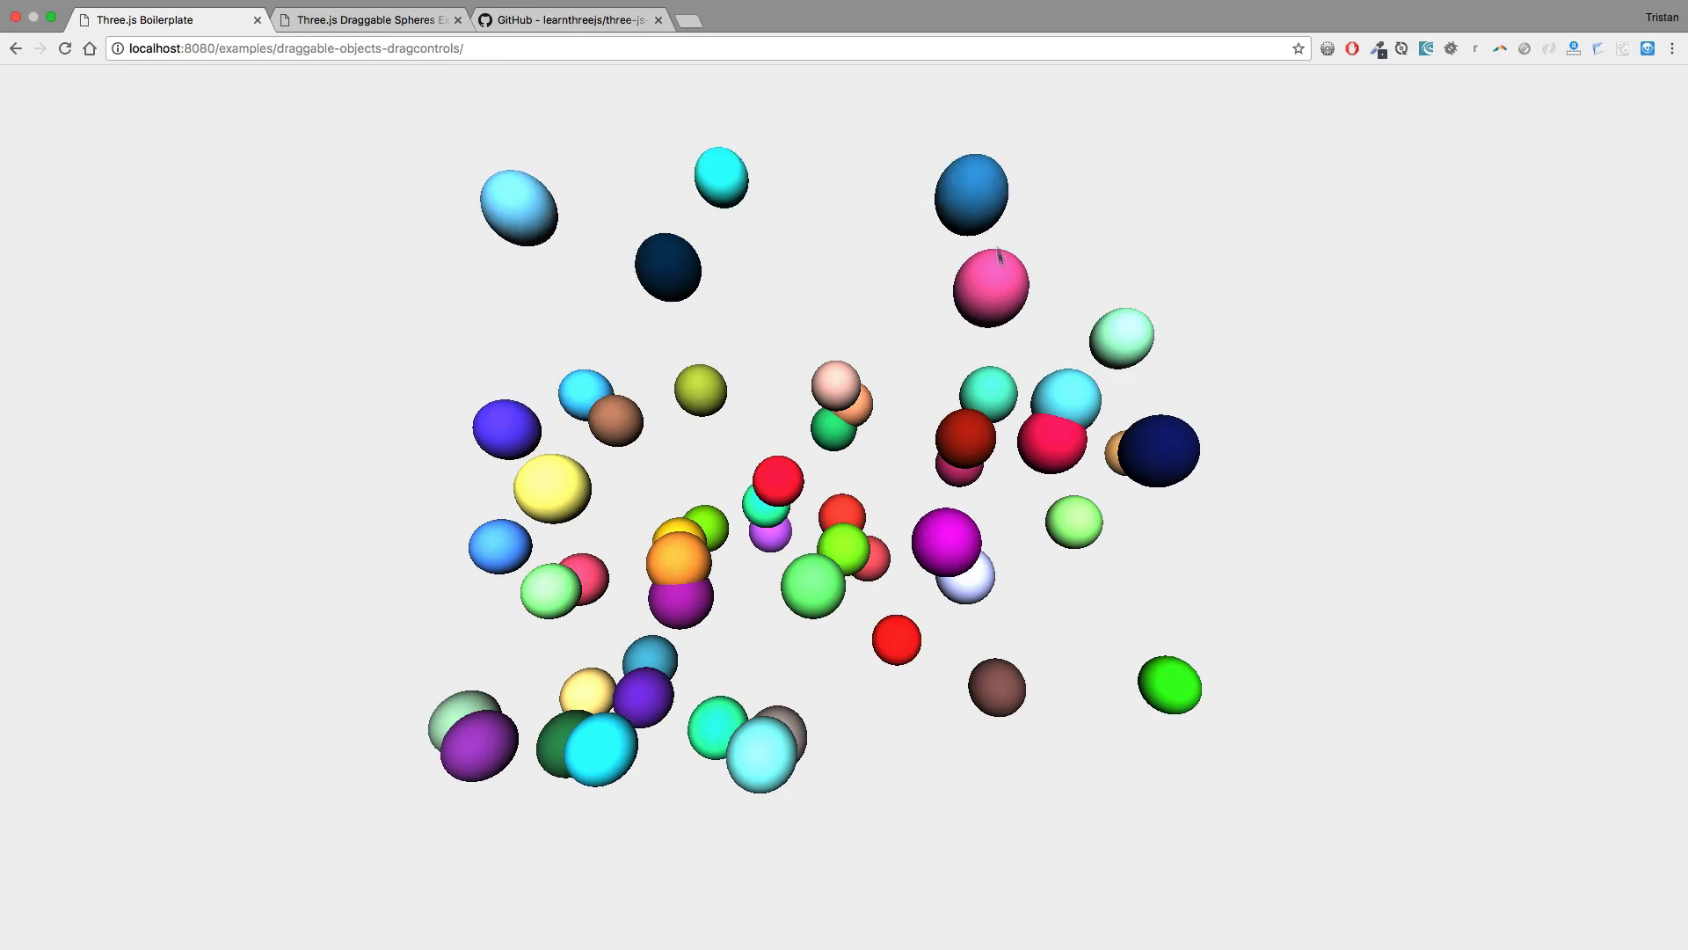
- Drag the pink sphere to the left in the browser to test DragControls
drag(990, 285, 832, 299)
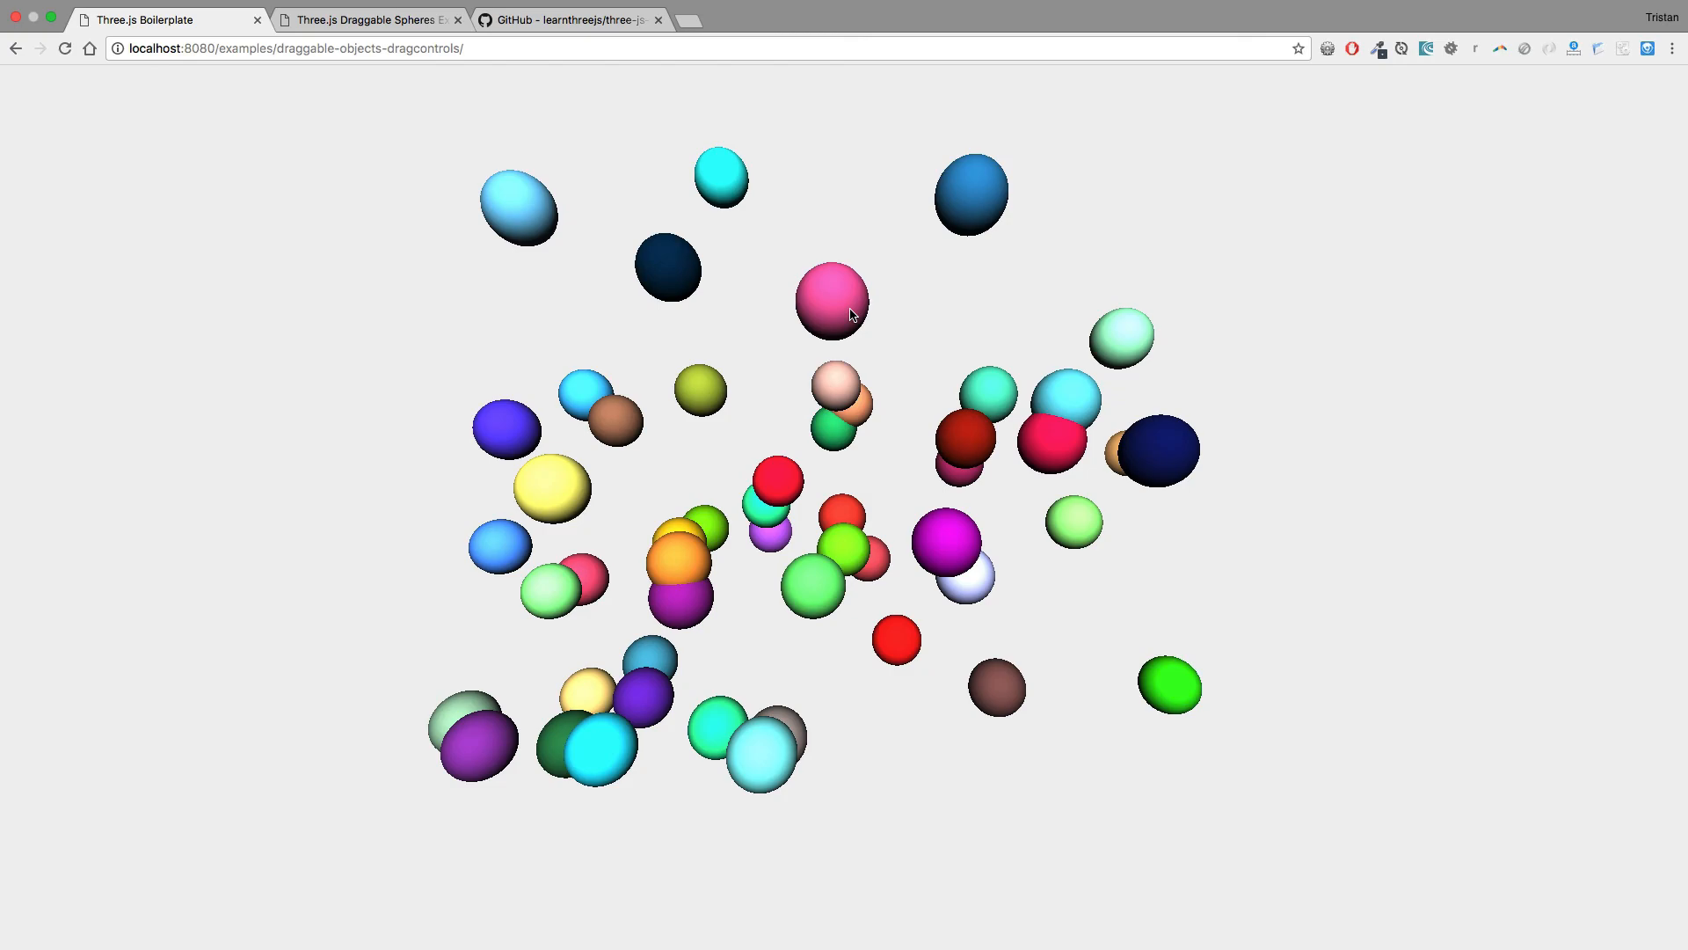